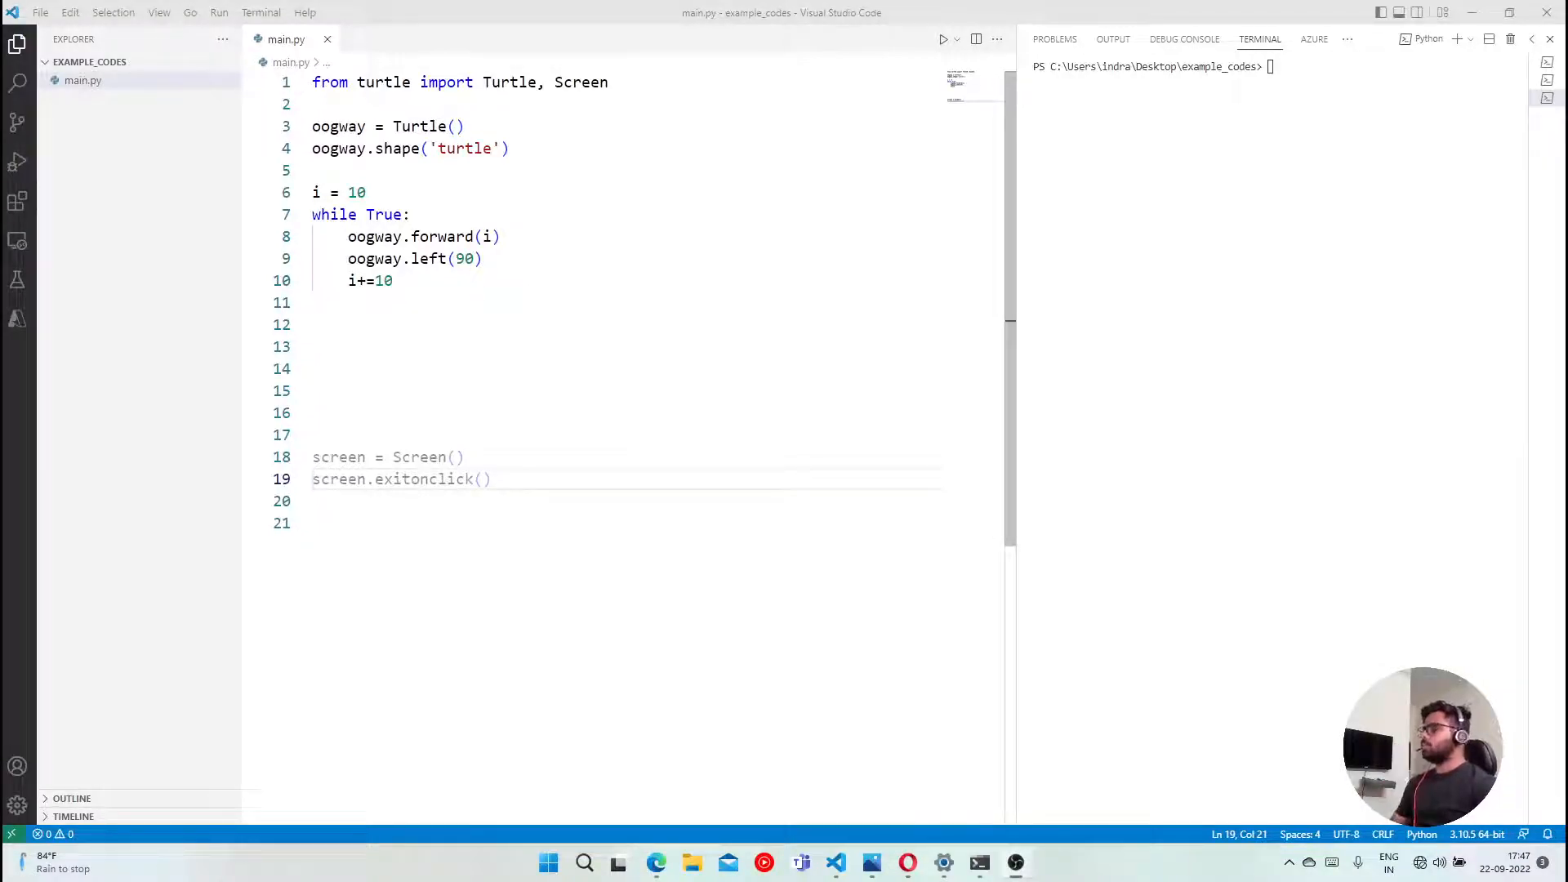
{"action": "mouse_move", "coordinate": [517, 335]}
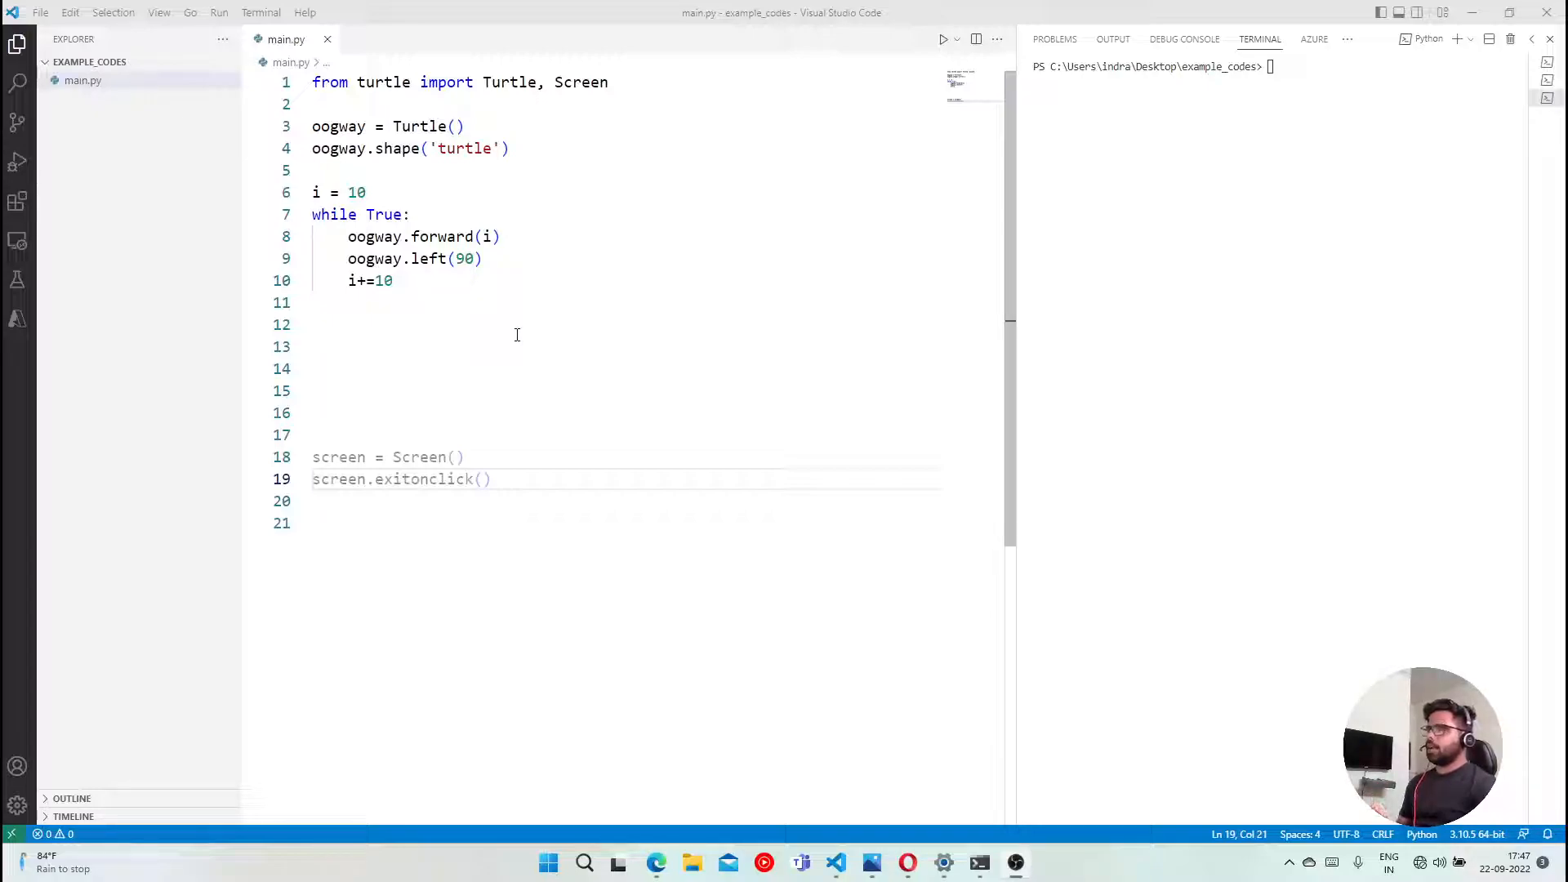
{"action": "mouse_move", "coordinate": [533, 346]}
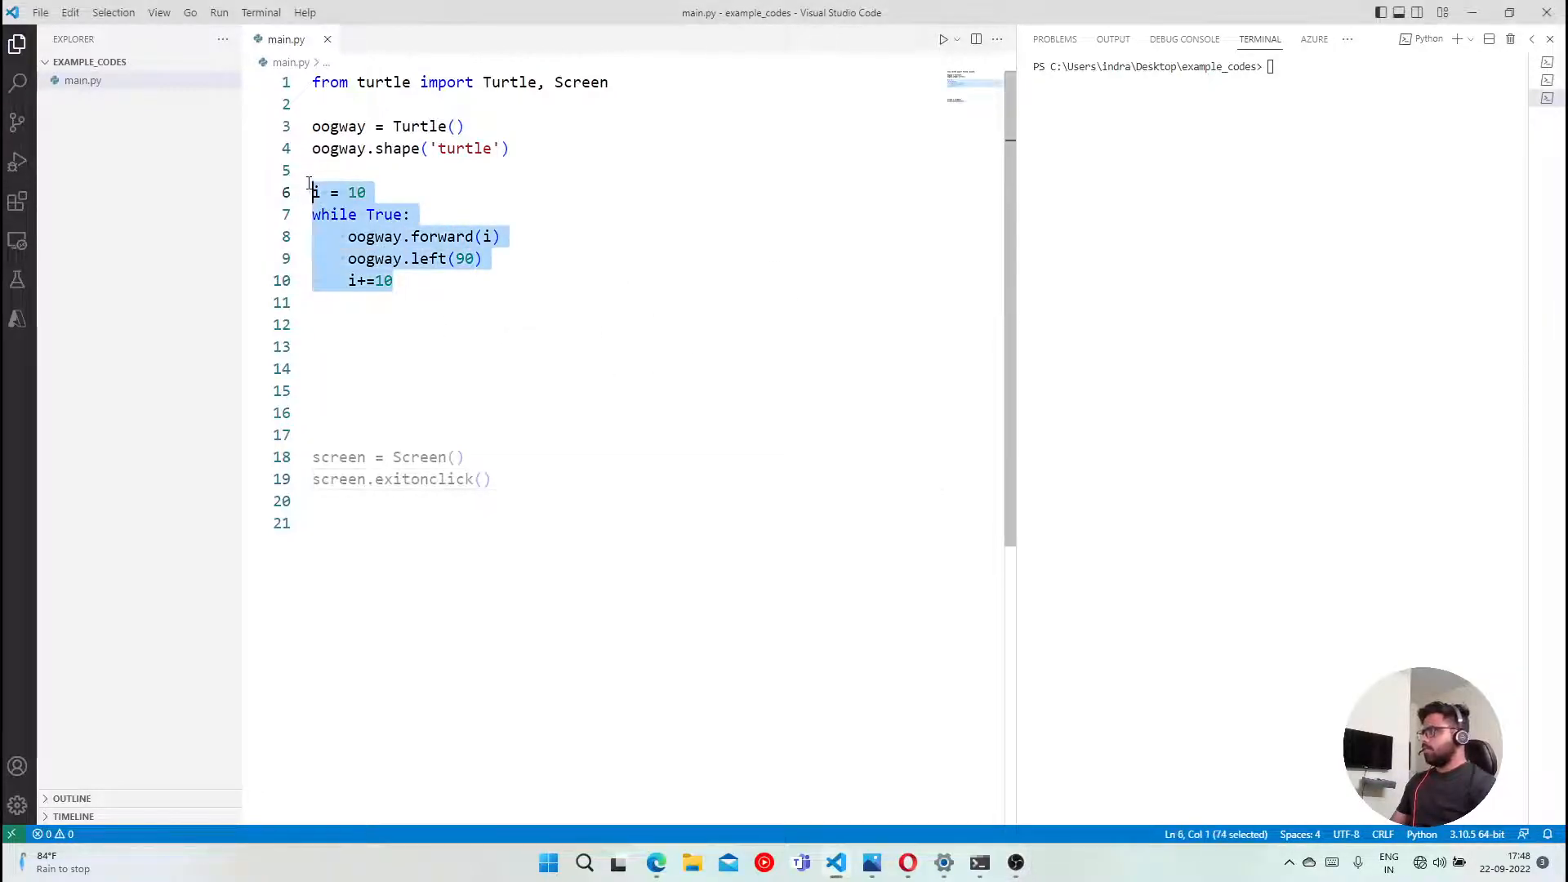
- Remove the spiral loop and write oogway.forward(50) followed by oogway.penup()
{"action": "key", "text": "Delete"}
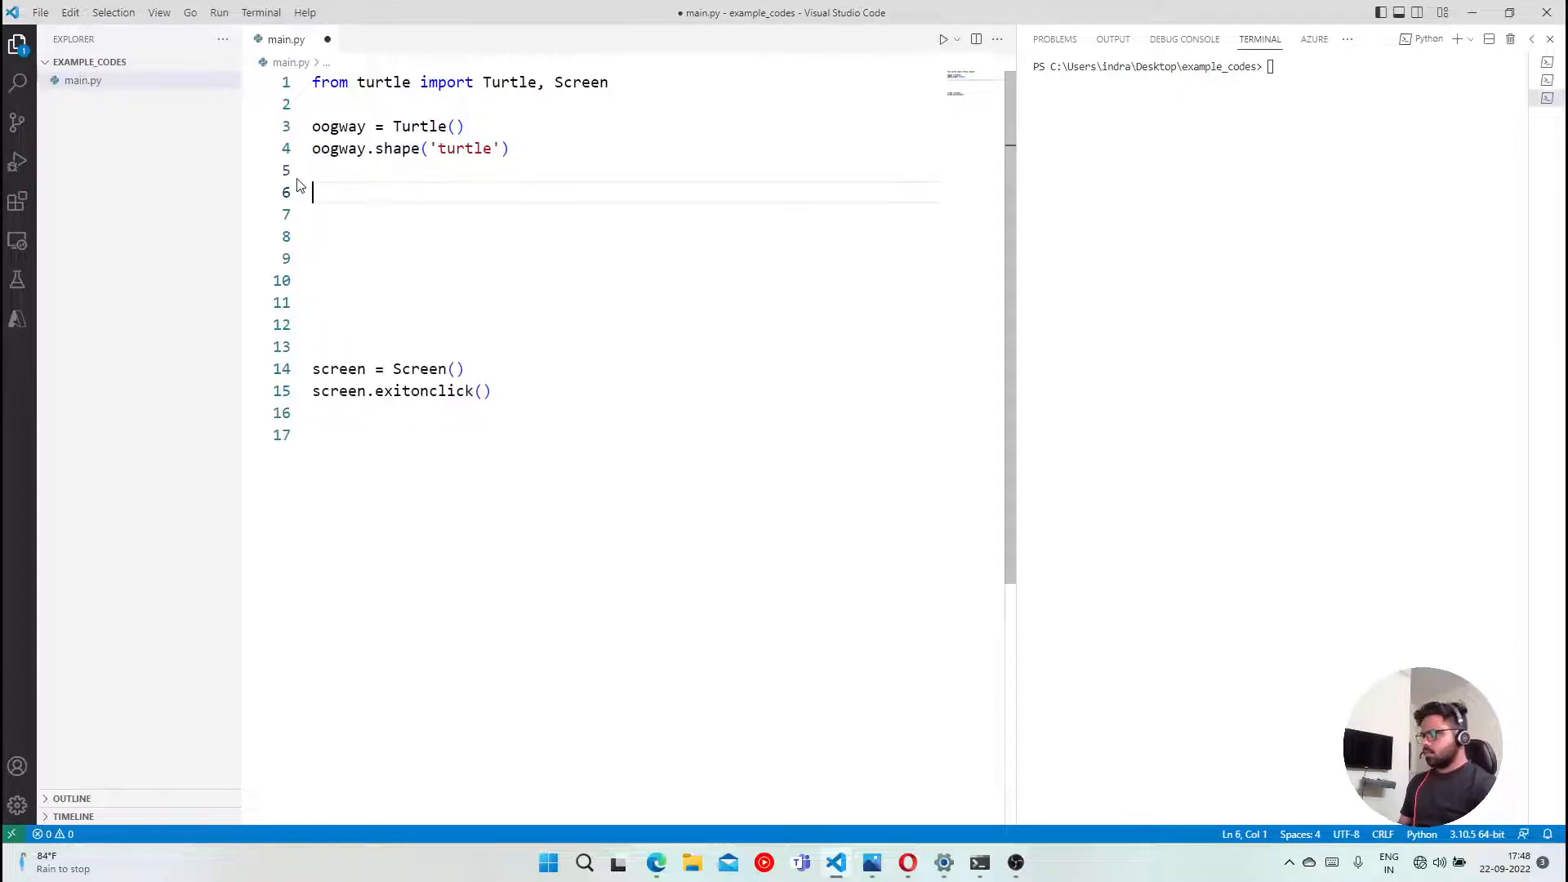
{"action": "type", "text": "oogway.forward("}
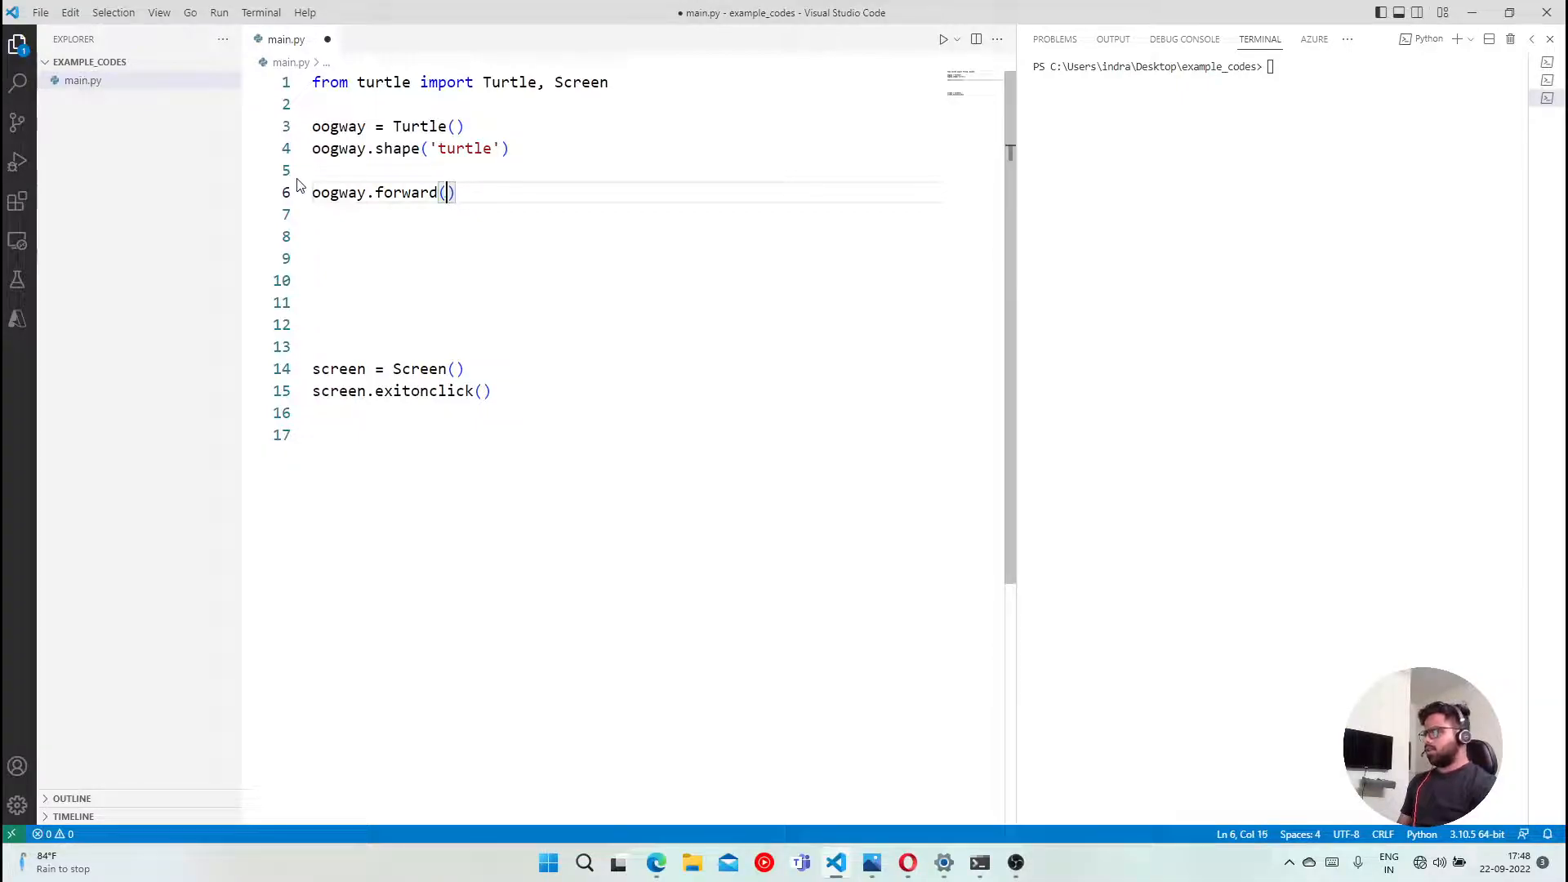
{"action": "type", "text": "50"}
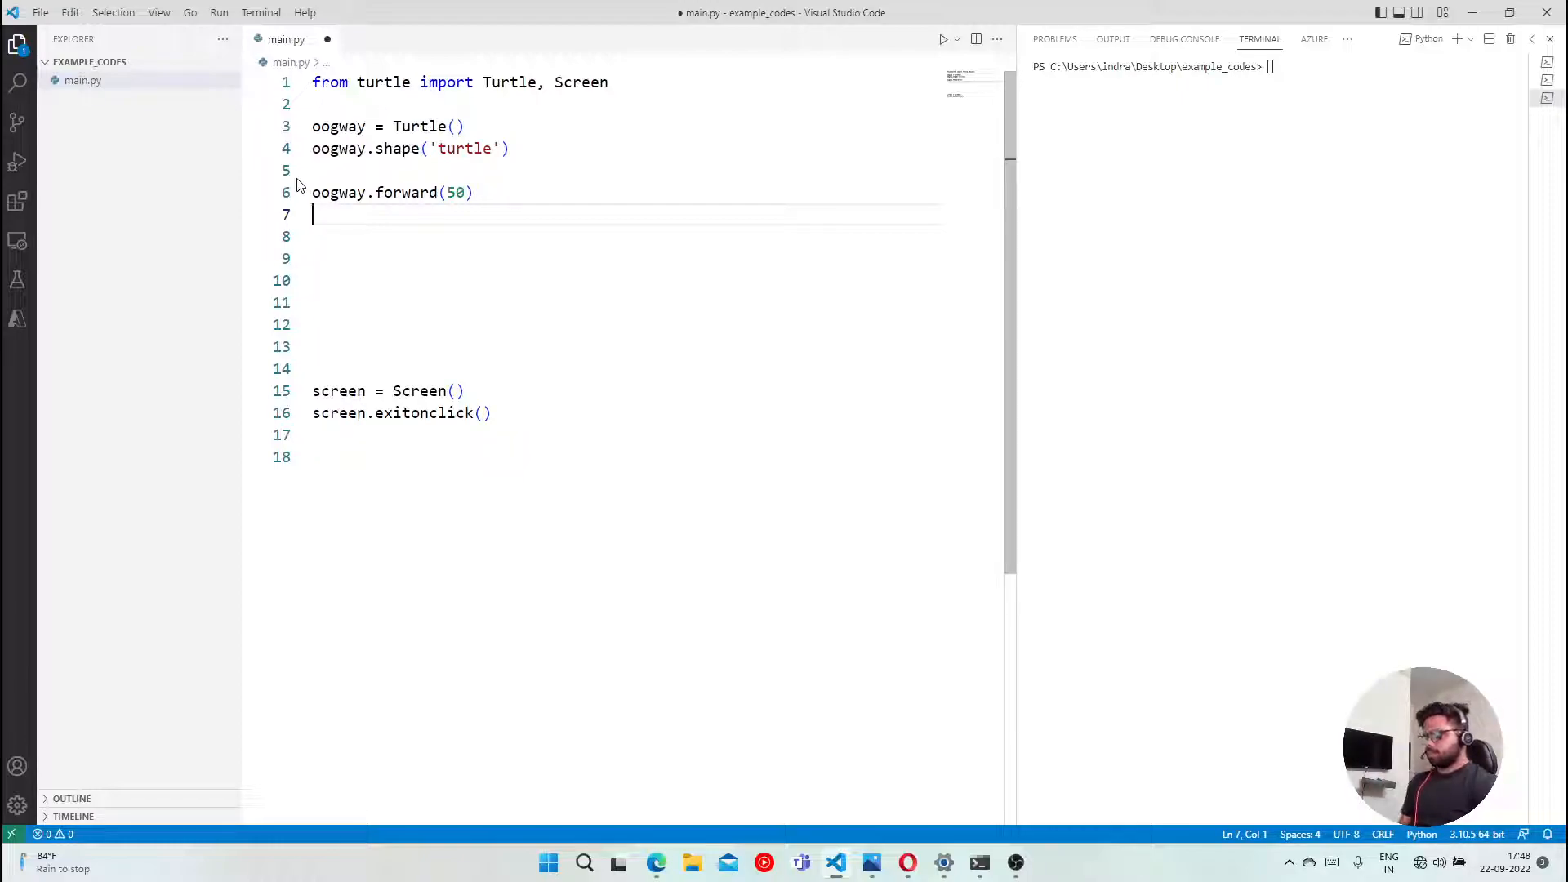
{"action": "type", "text": "oogway./"}
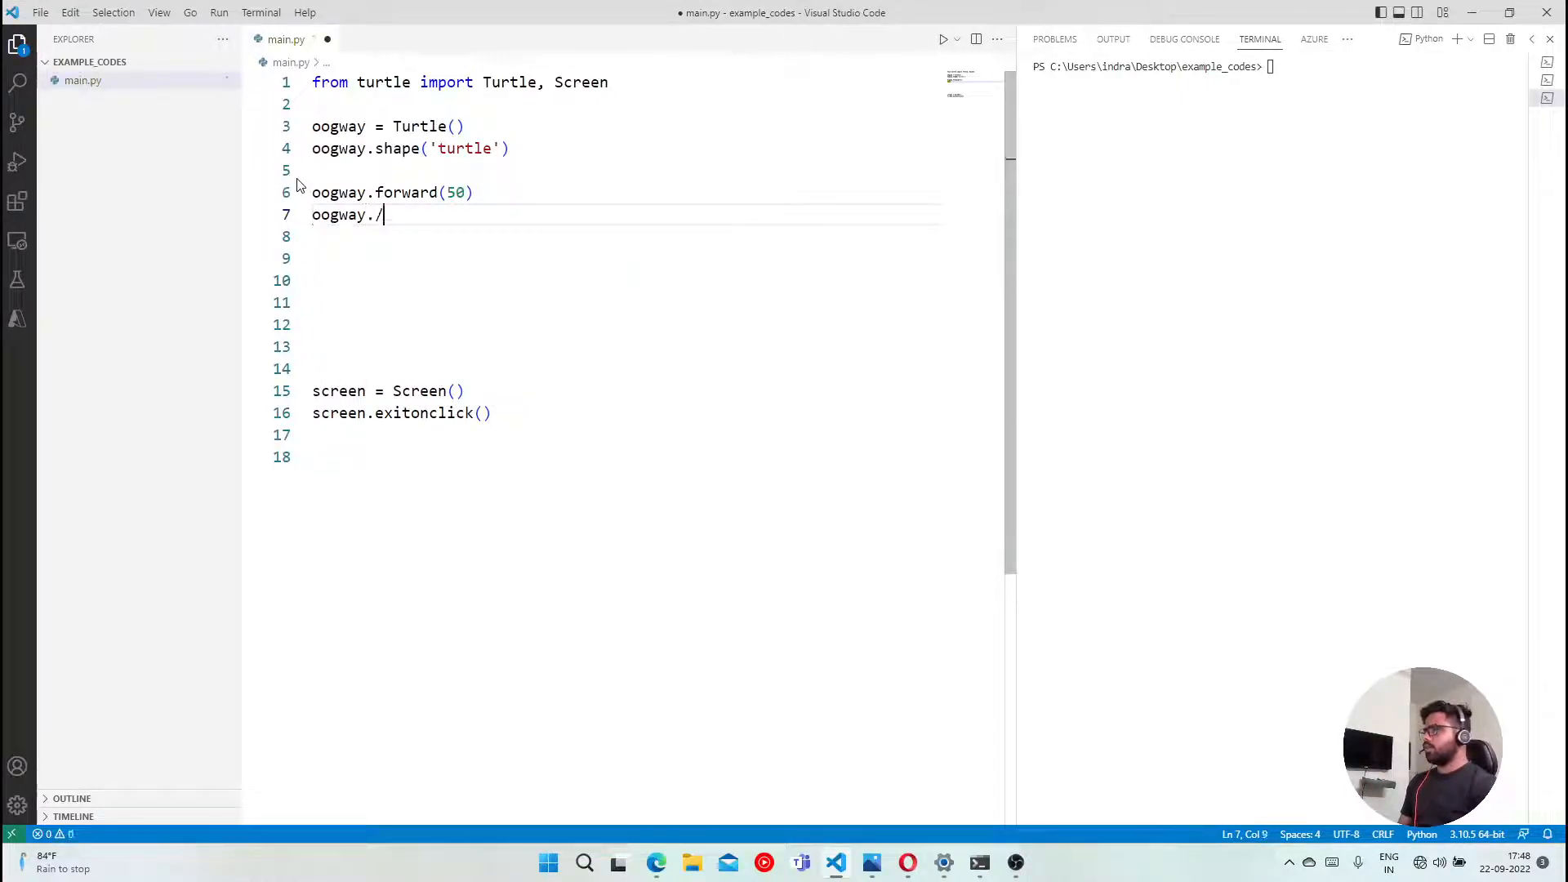
{"action": "type", "text": "penup"}
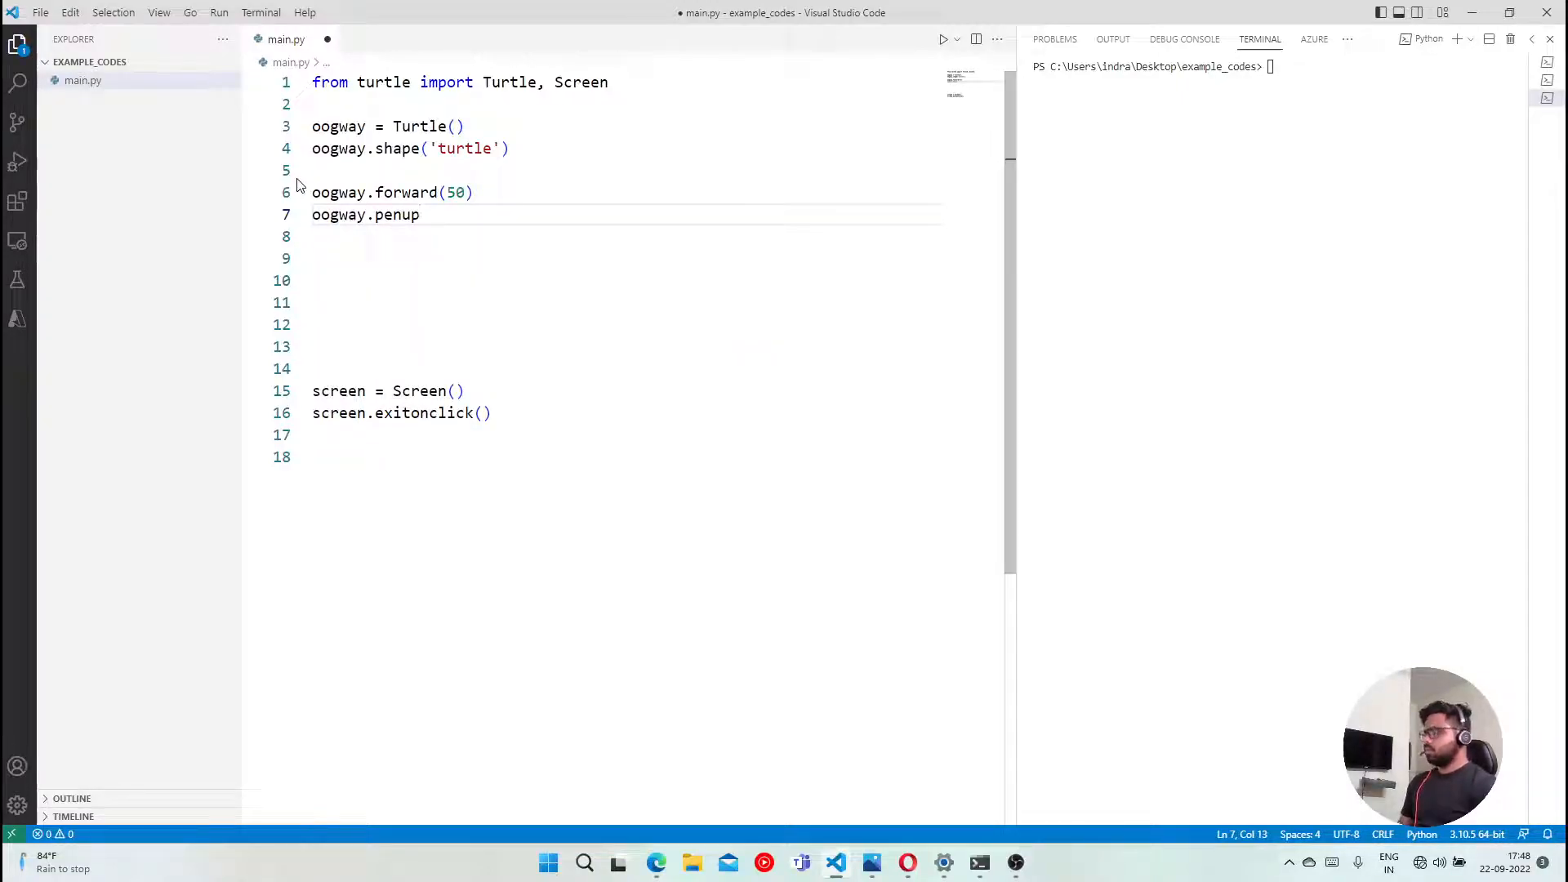
{"action": "type", "text": "()"}
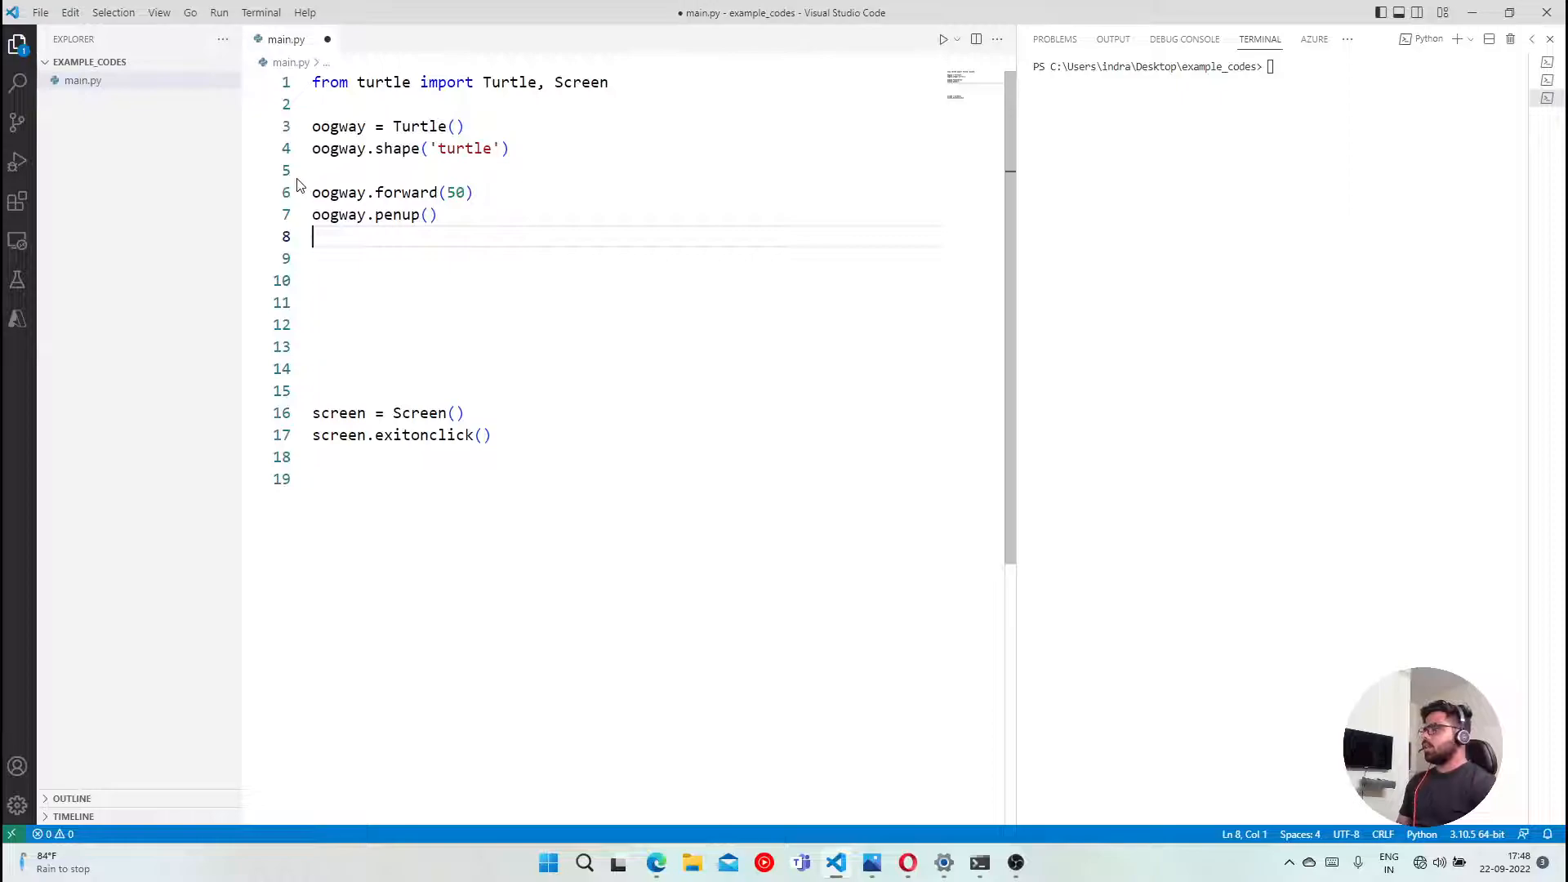
- Add a second oogway.forward(50) after the pen-up and clear the terminal
{"action": "type", "text": "oogway.for"}
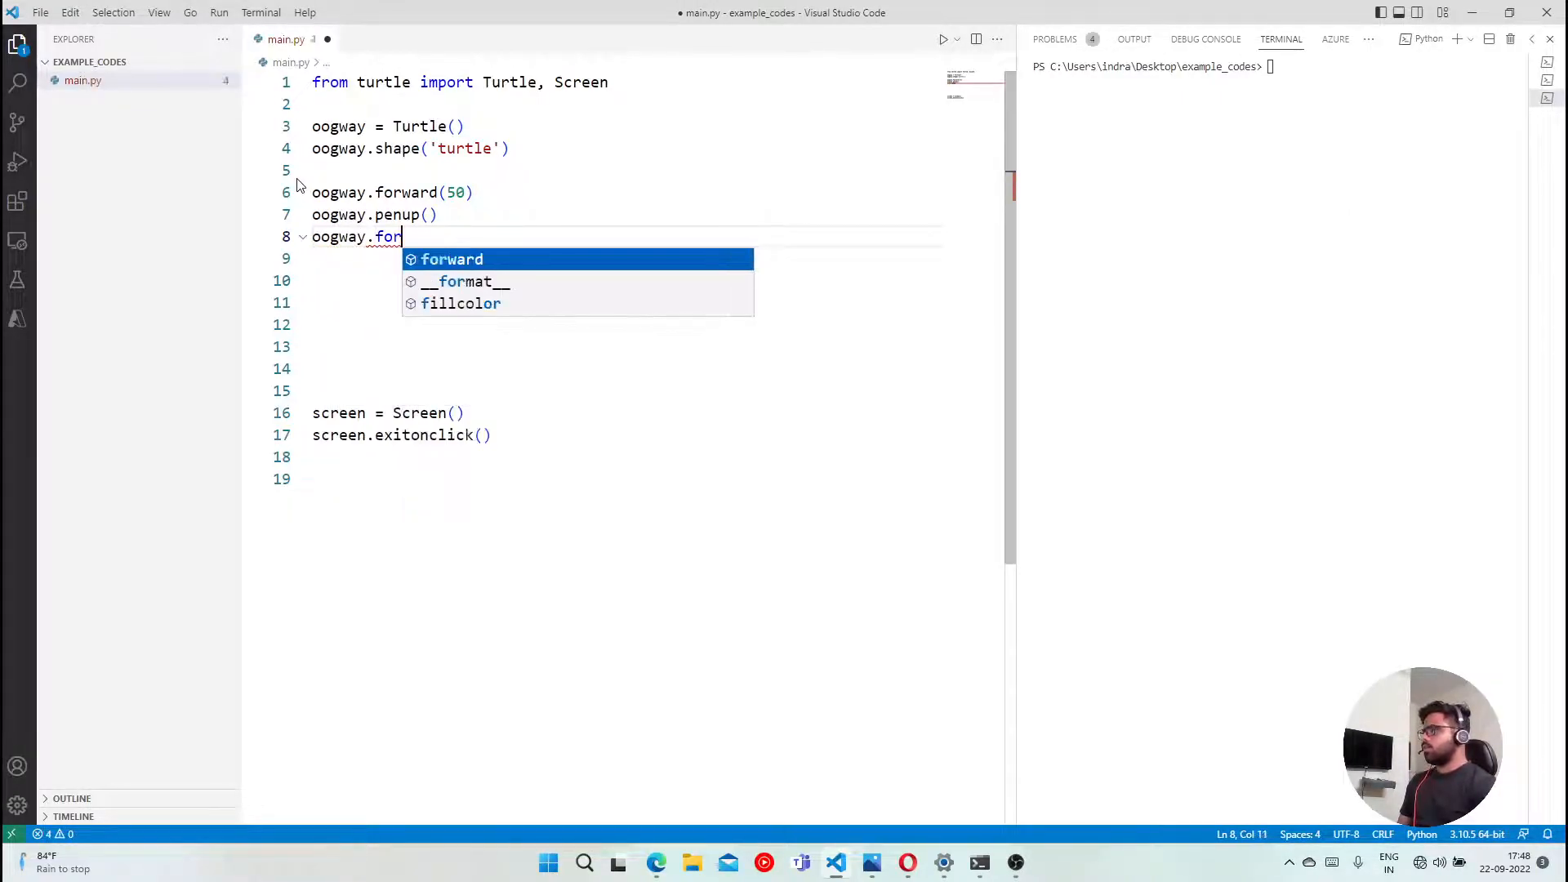
{"action": "type", "text": "ward(5"}
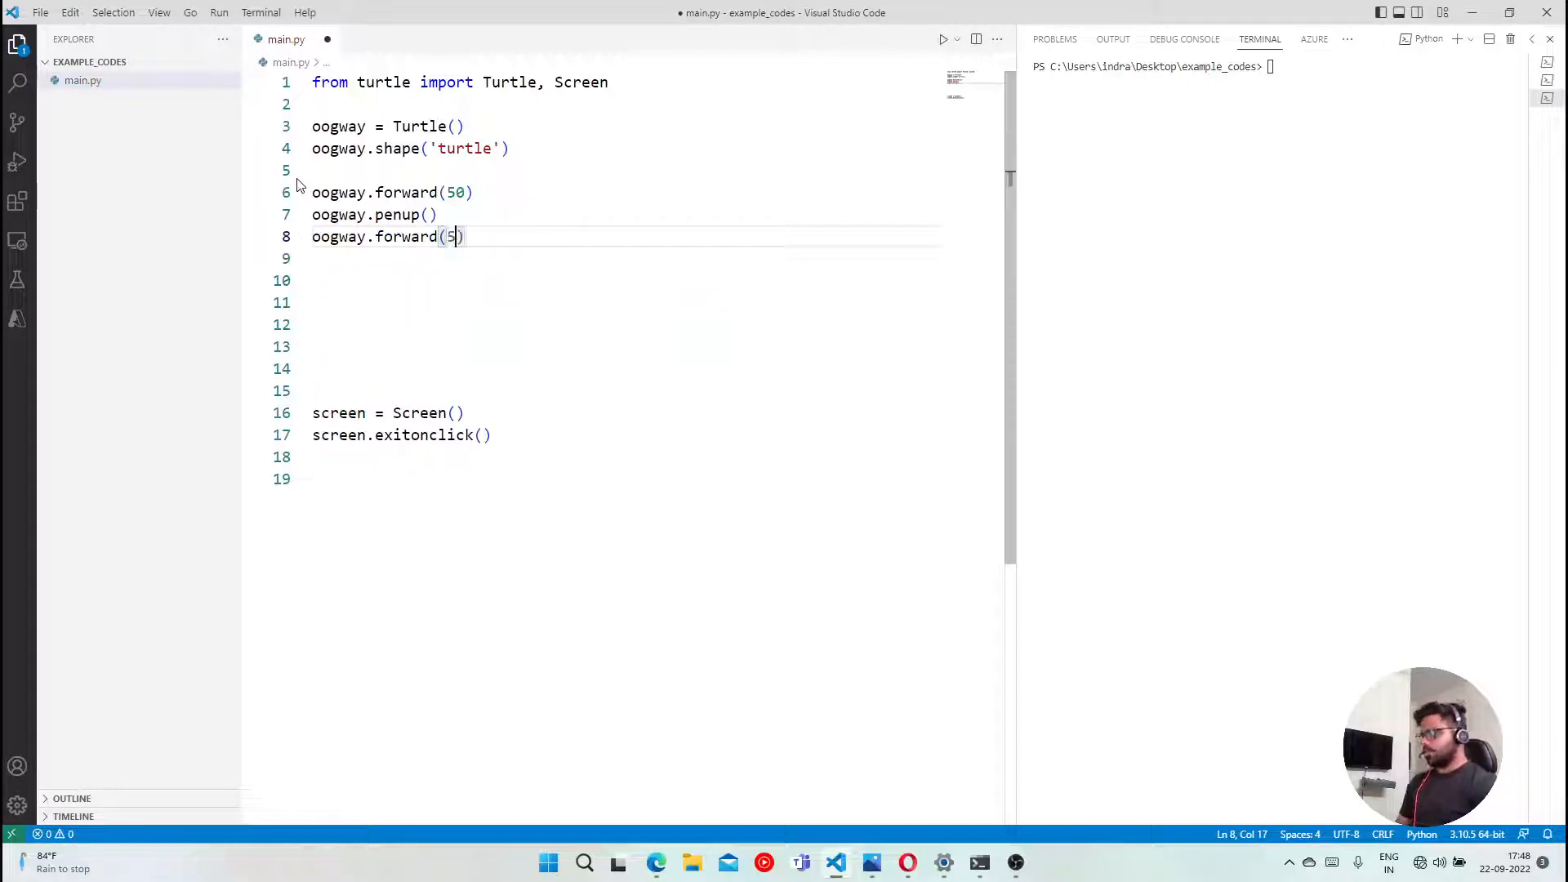
{"action": "type", "text": "0"}
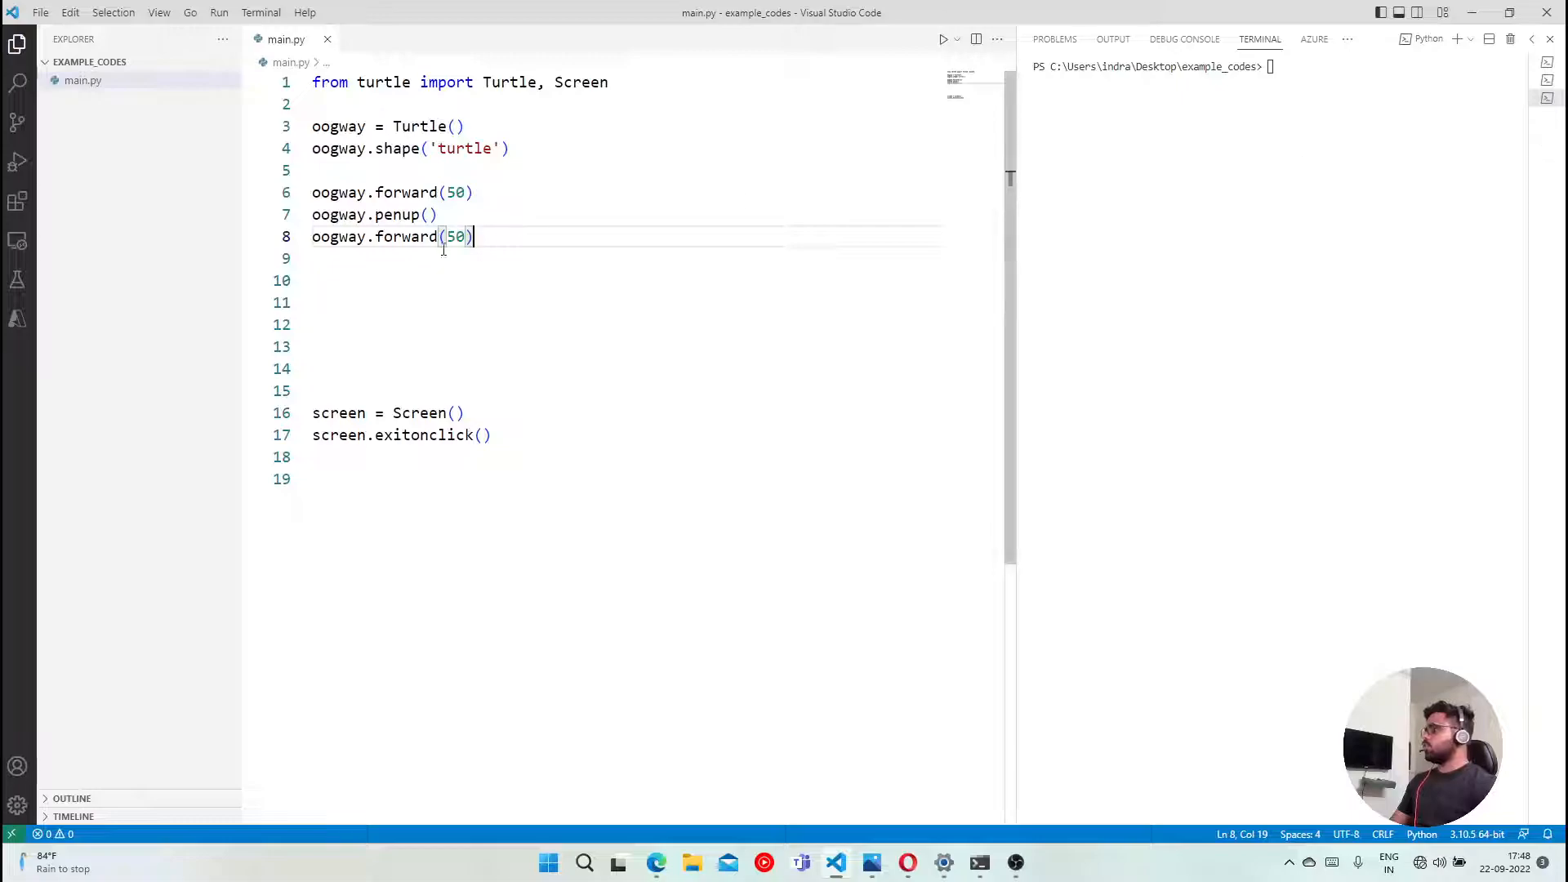
{"action": "type", "text": "clear"}
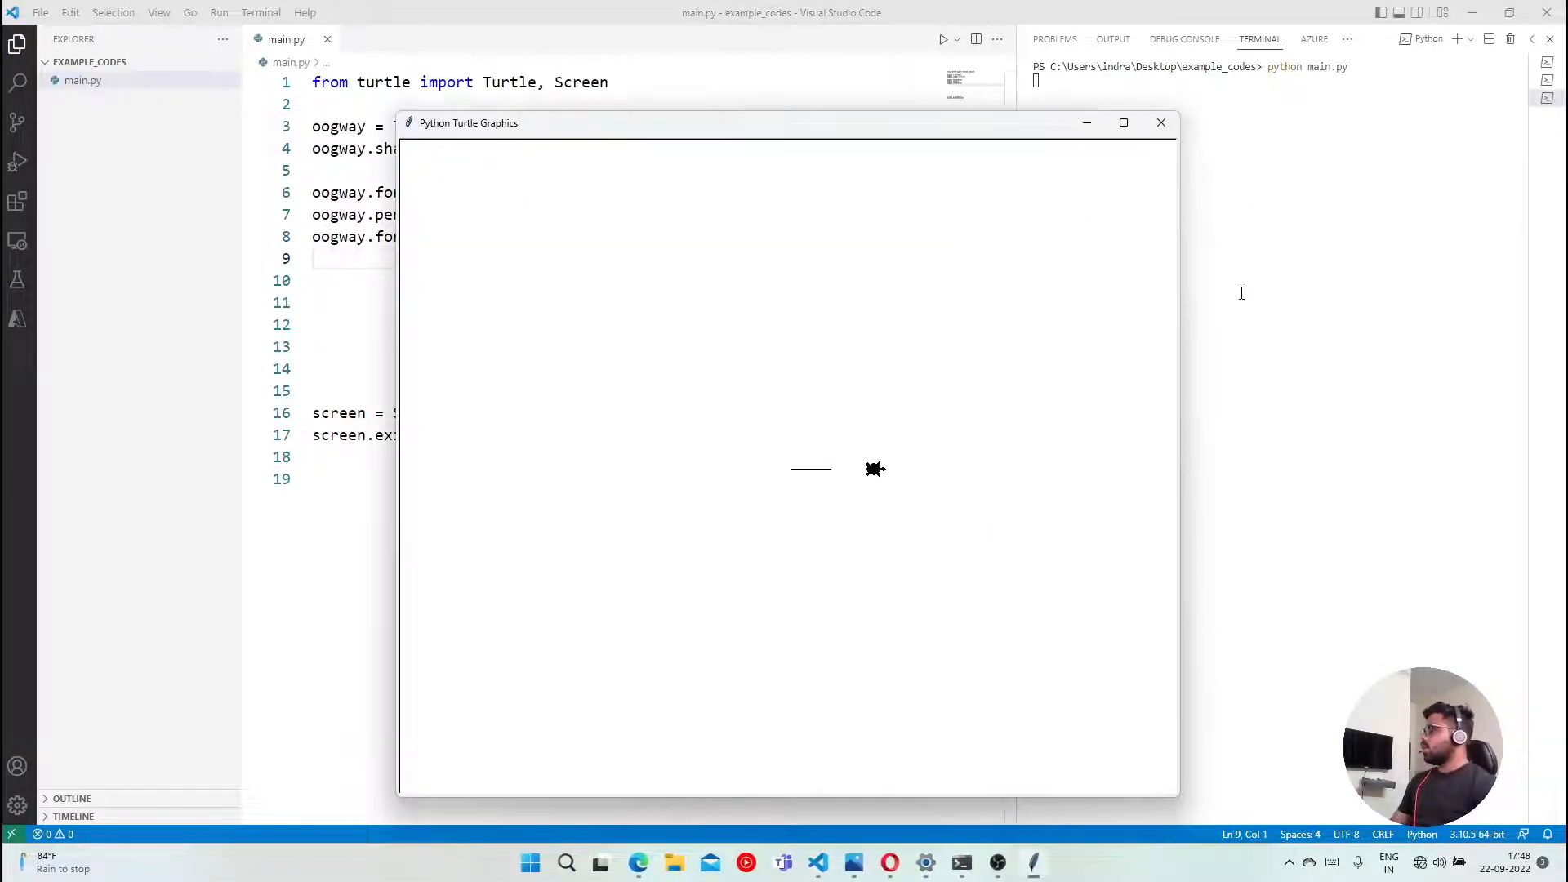
{"action": "mouse_move", "coordinate": [838, 425]}
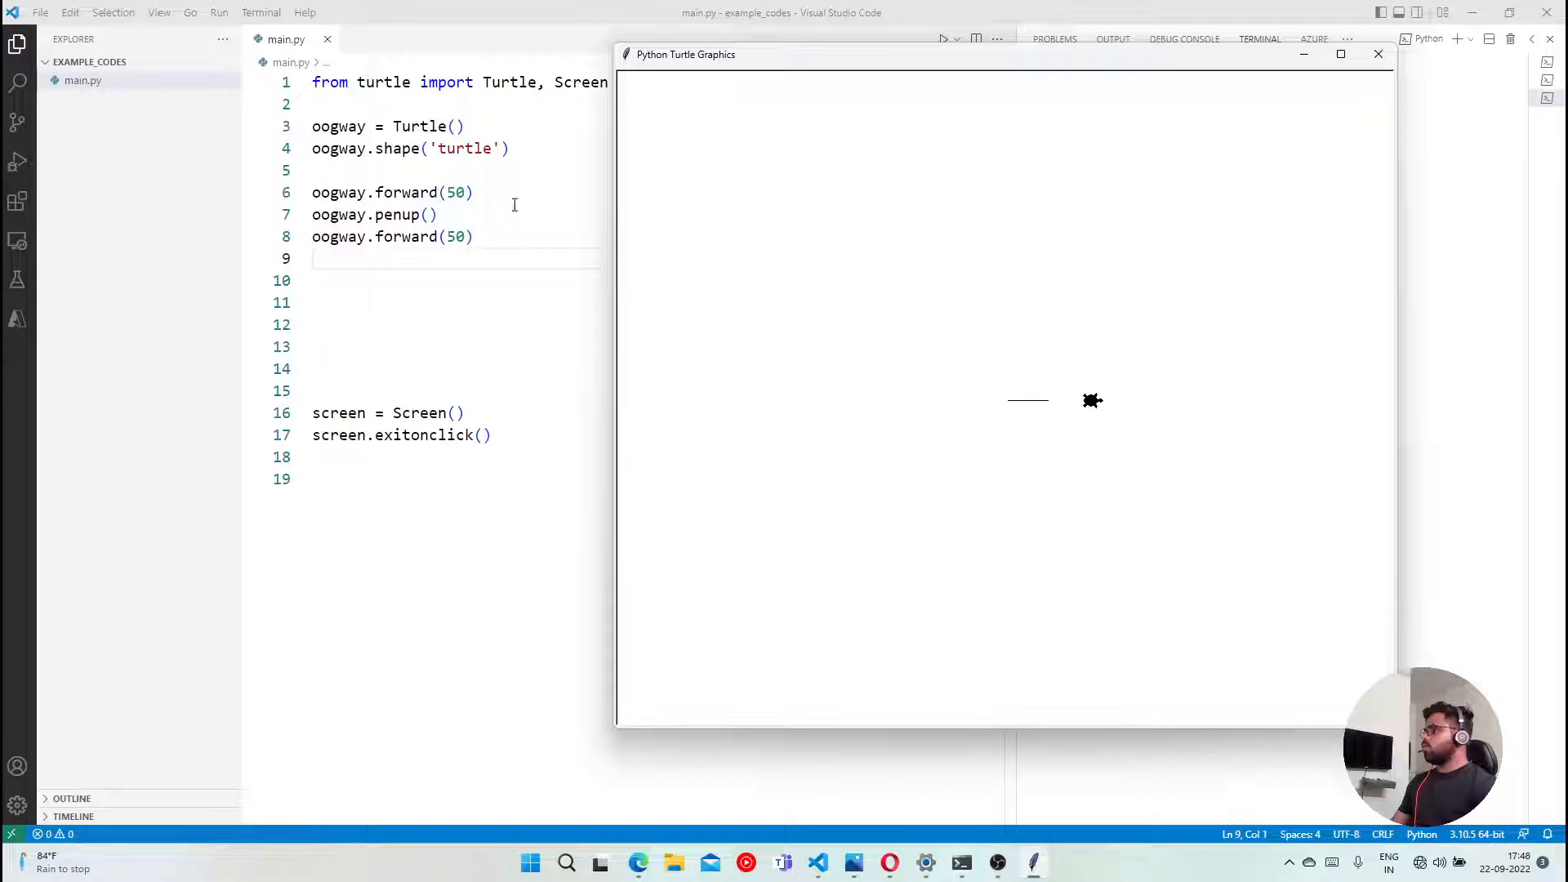
{"action": "mouse_move", "coordinate": [1053, 410]}
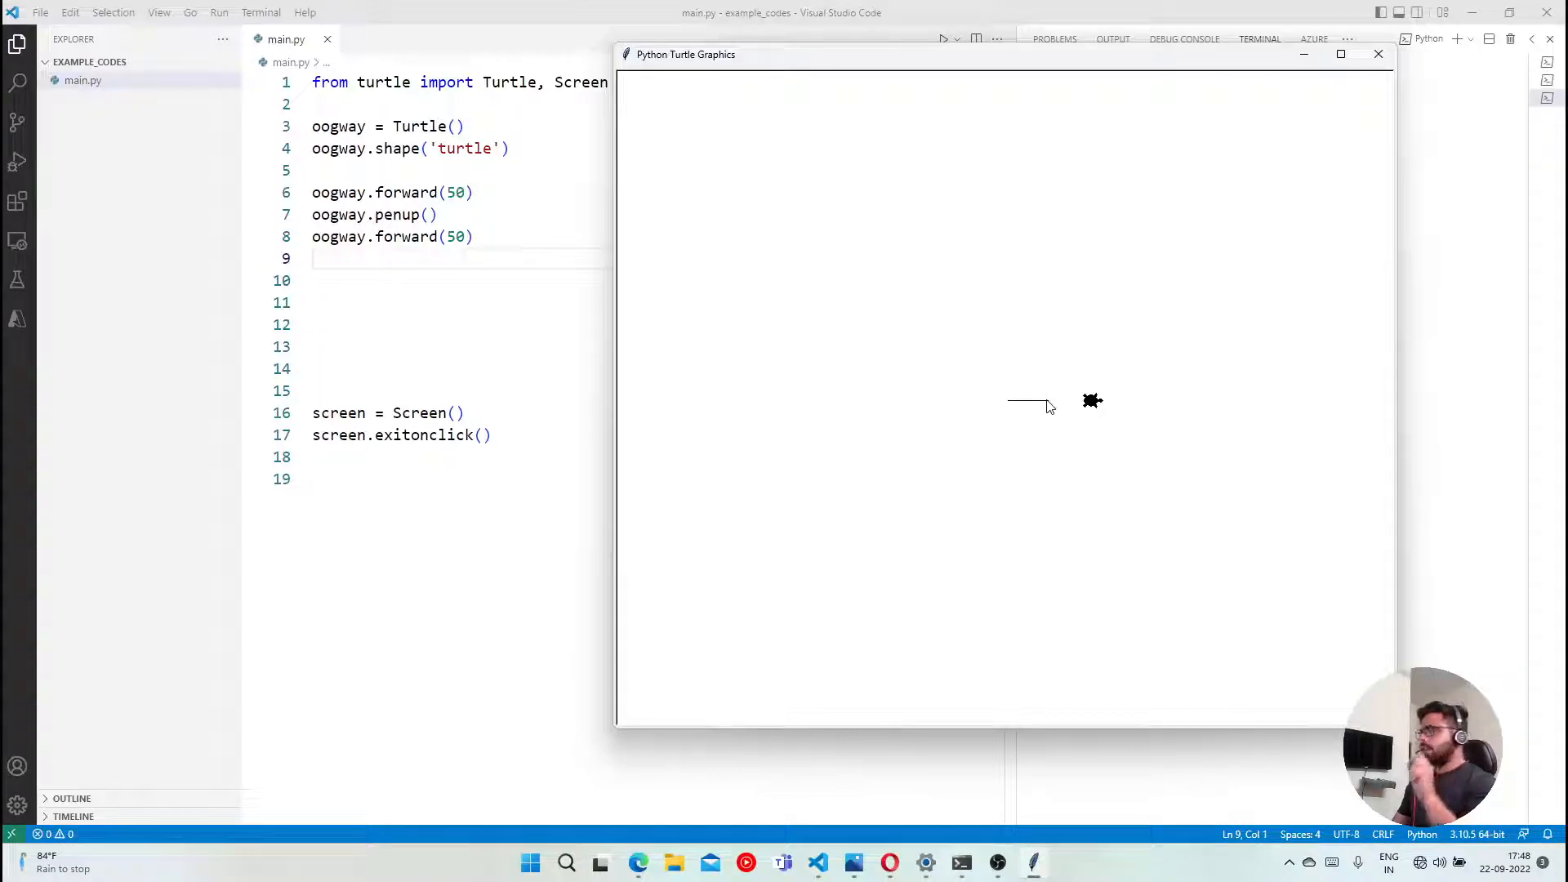
{"action": "mouse_move", "coordinate": [1101, 410]}
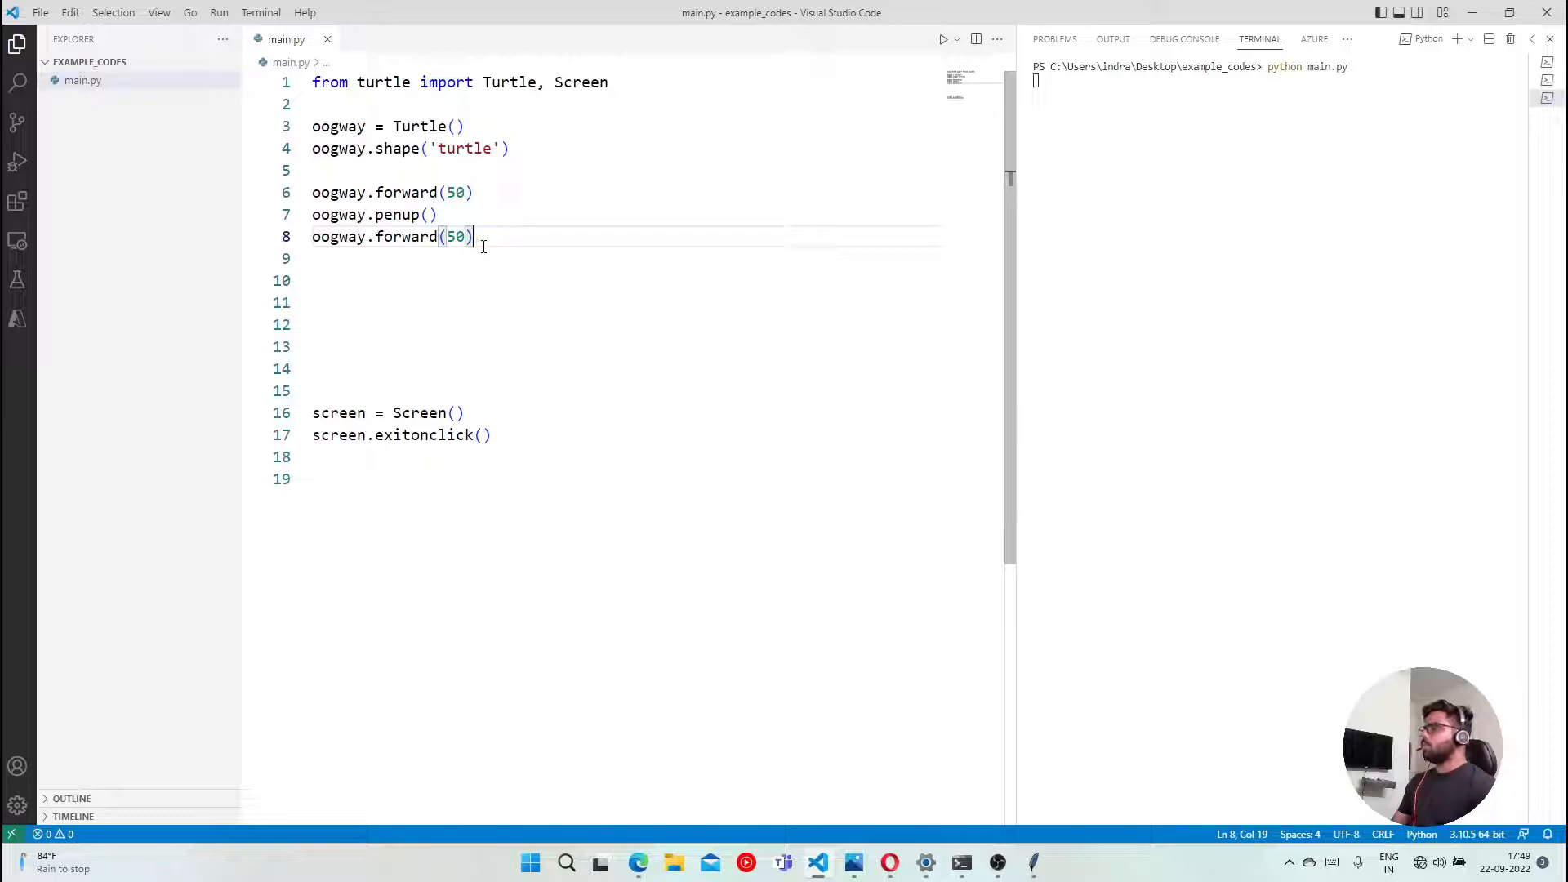
- Add oogway.pendown() and a third oogway.forward(50), then run main.py again
{"action": "type", "text": "oogway.pendown("}
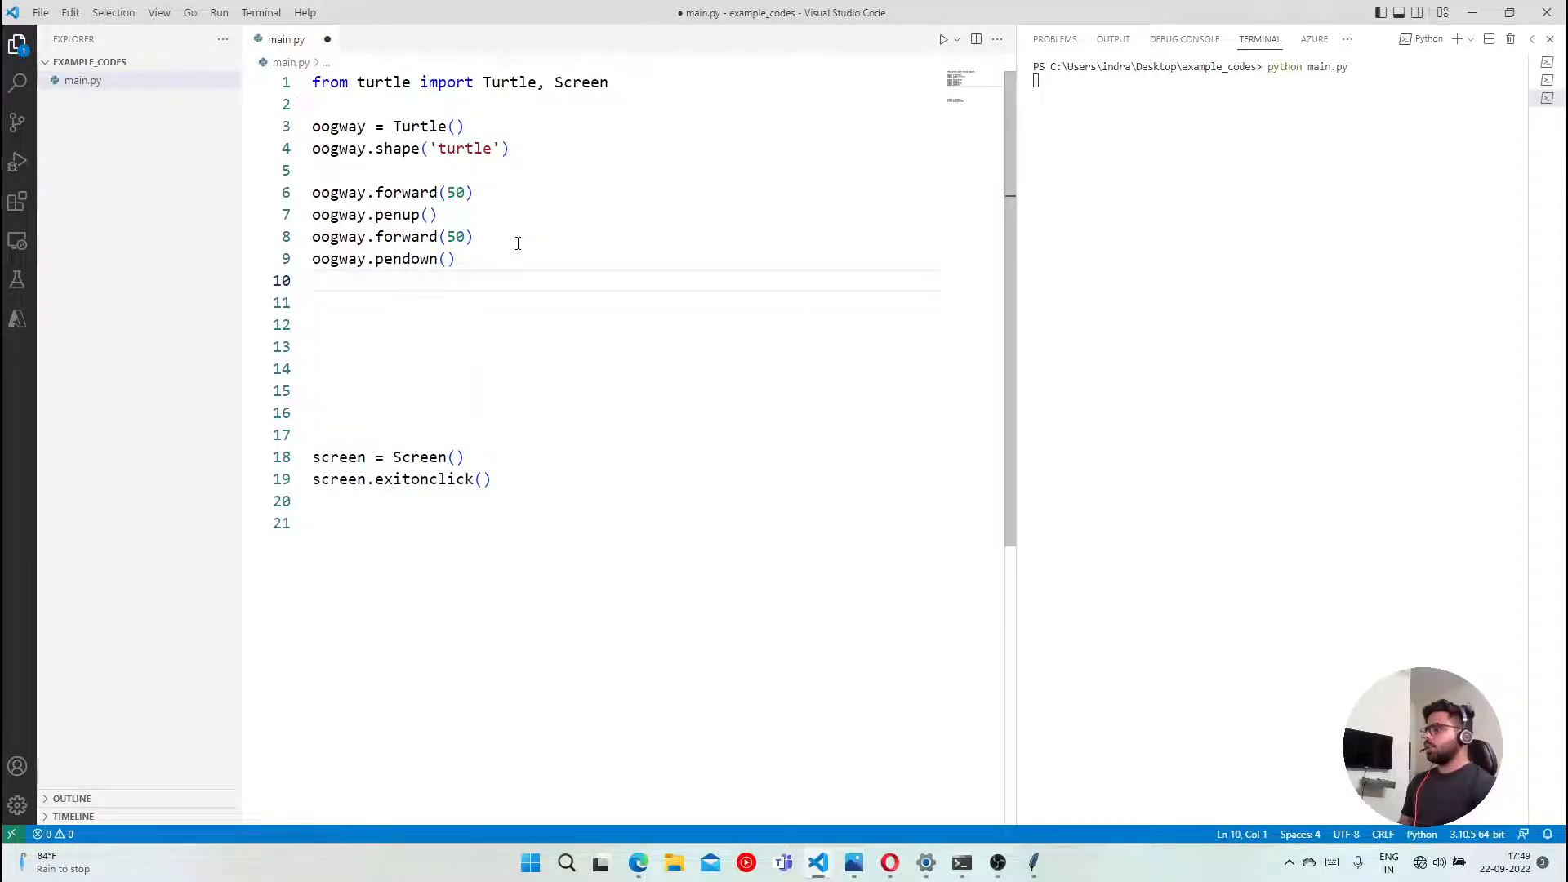
{"action": "type", "text": "oogway."}
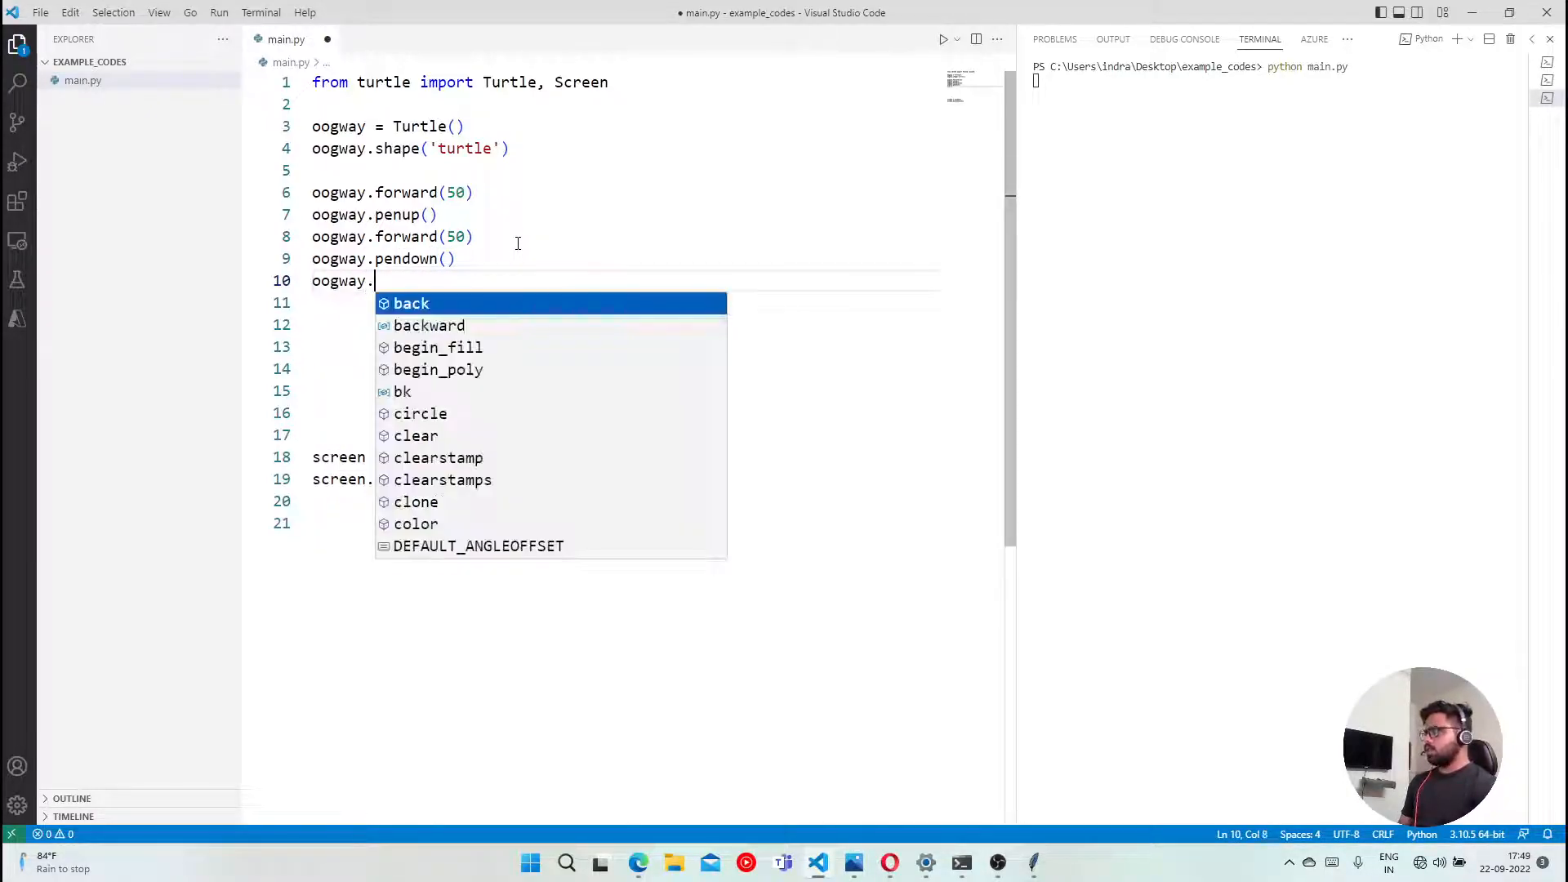
{"action": "type", "text": "forw"}
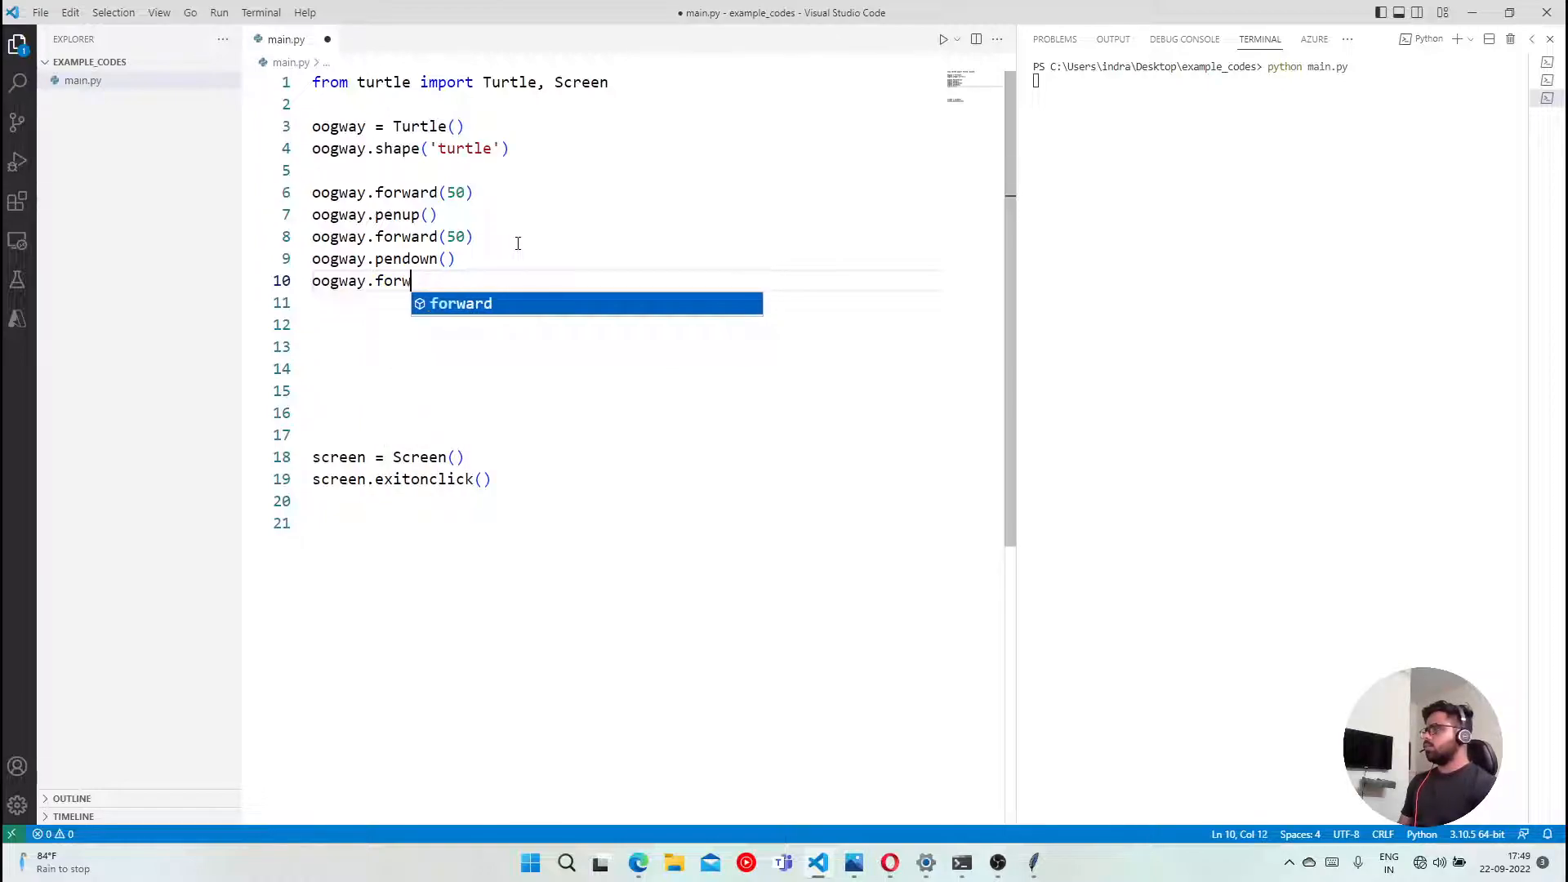
{"action": "key", "text": "Tab"}
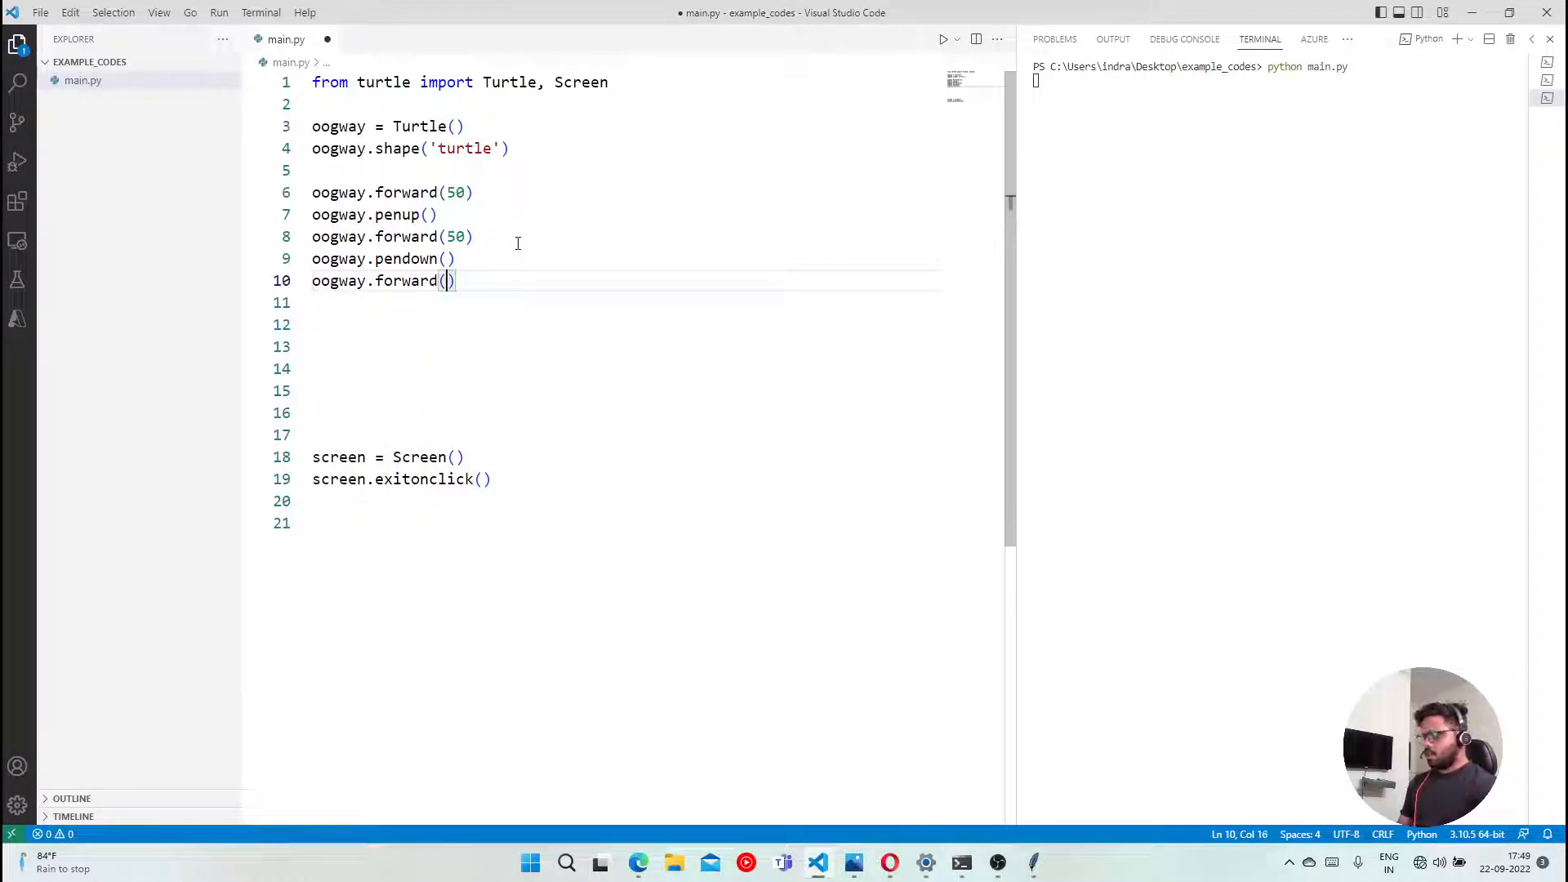
{"action": "type", "text": "50"}
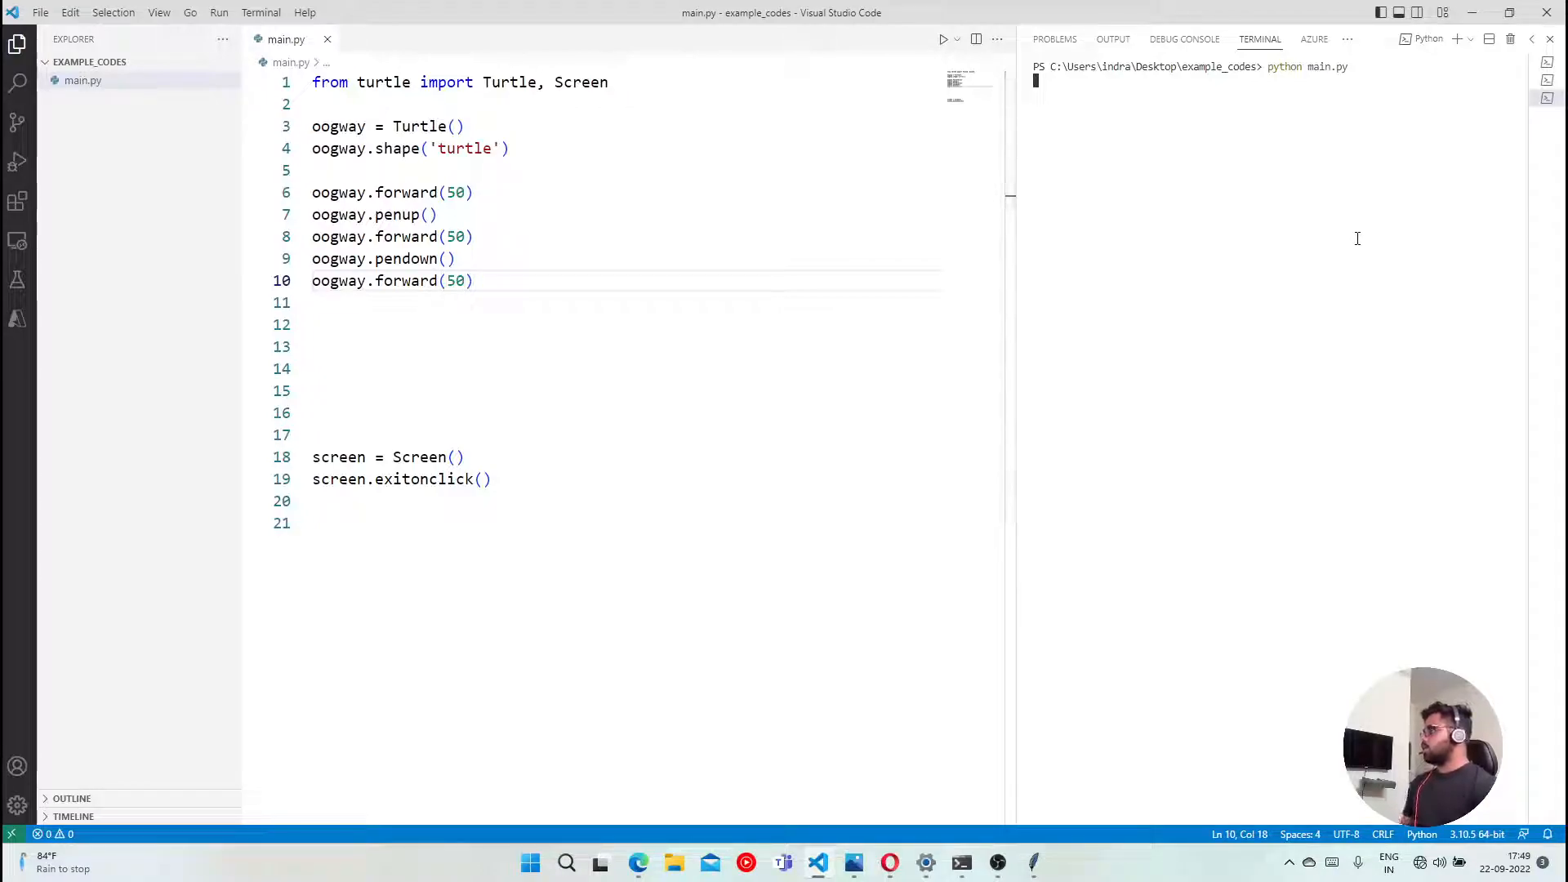
{"action": "key", "text": "Ctrl+c"}
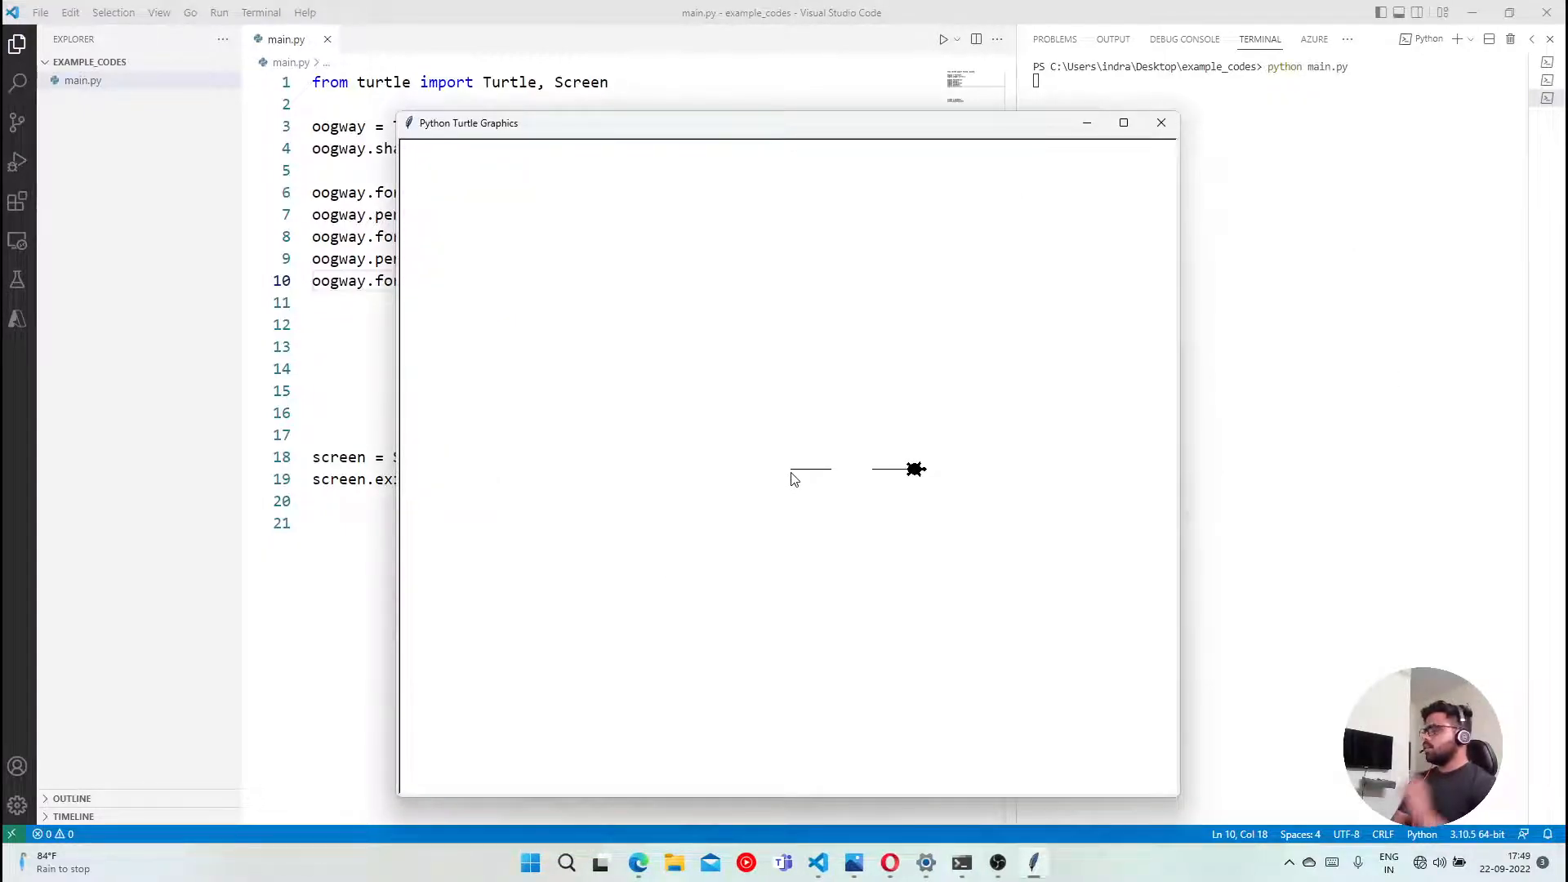
{"action": "mouse_move", "coordinate": [836, 484]}
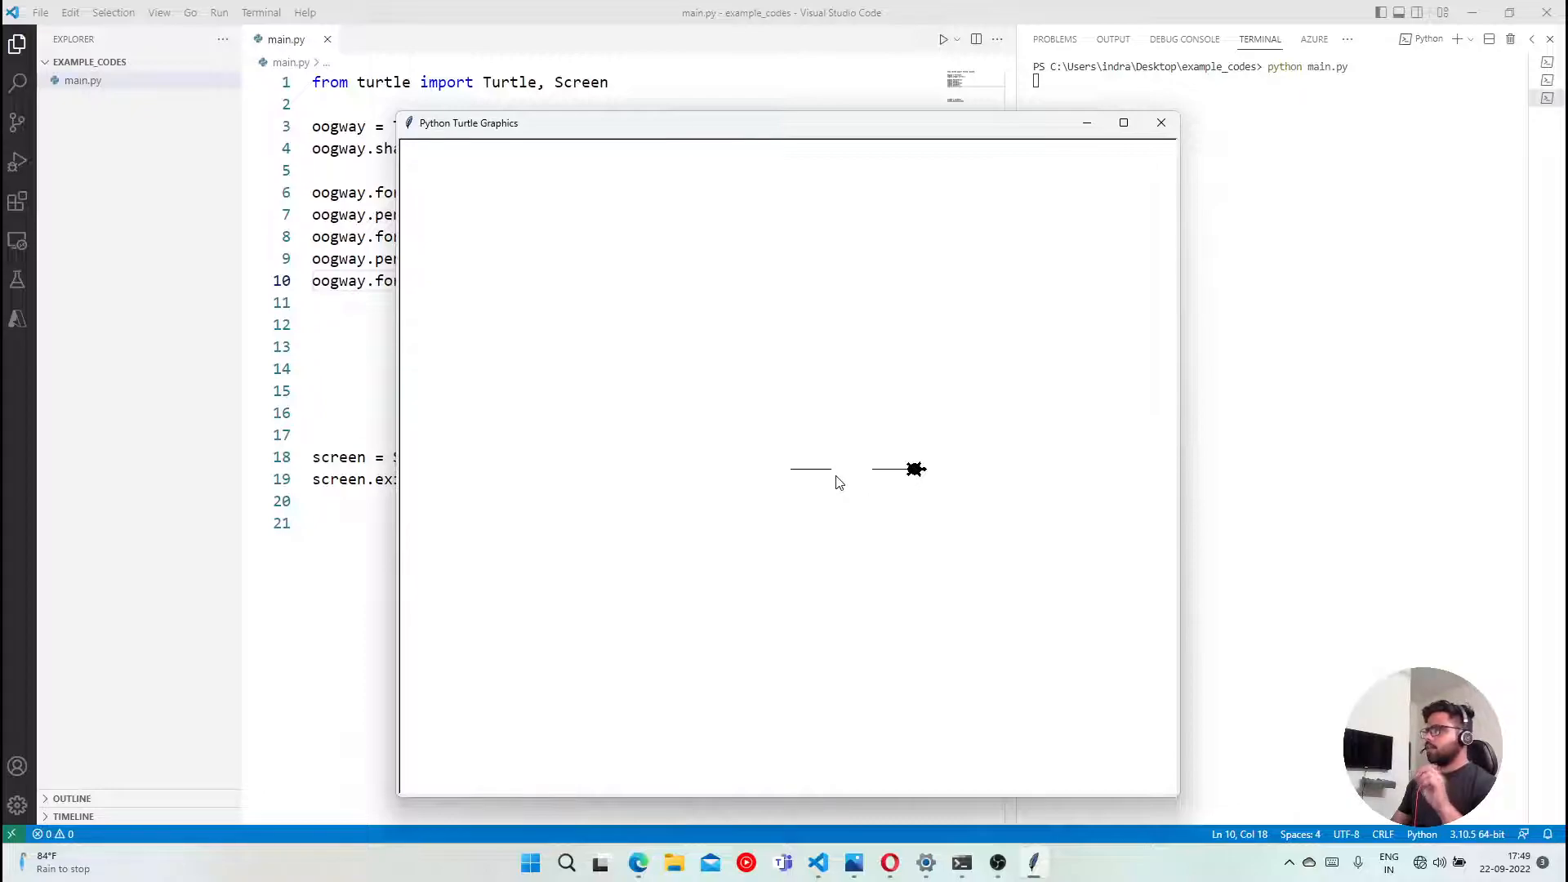
{"action": "mouse_move", "coordinate": [873, 477]}
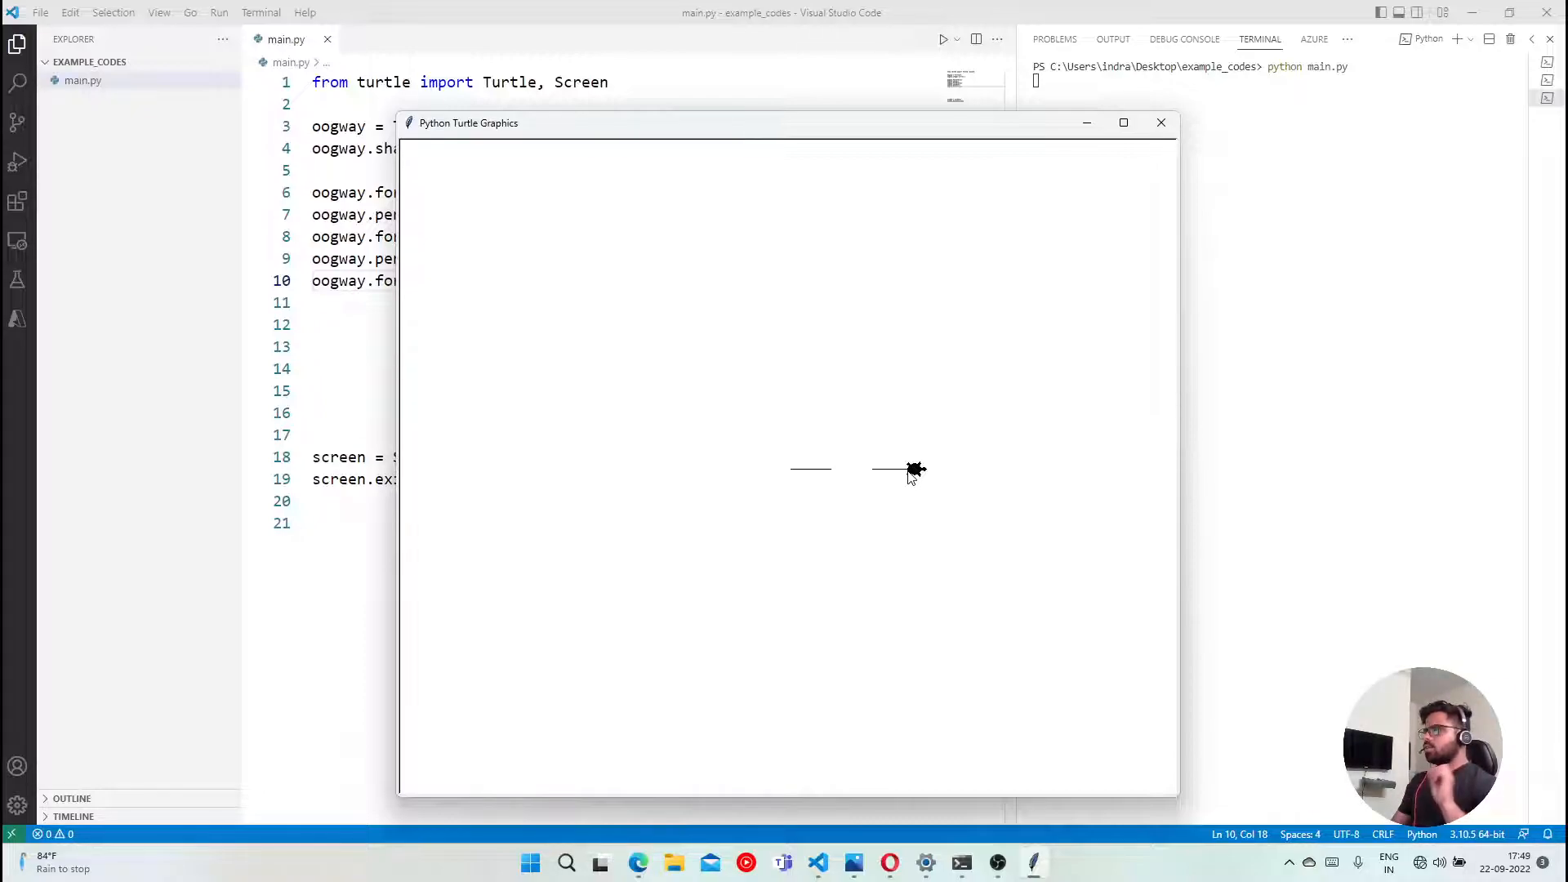
{"action": "mouse_move", "coordinate": [593, 495]}
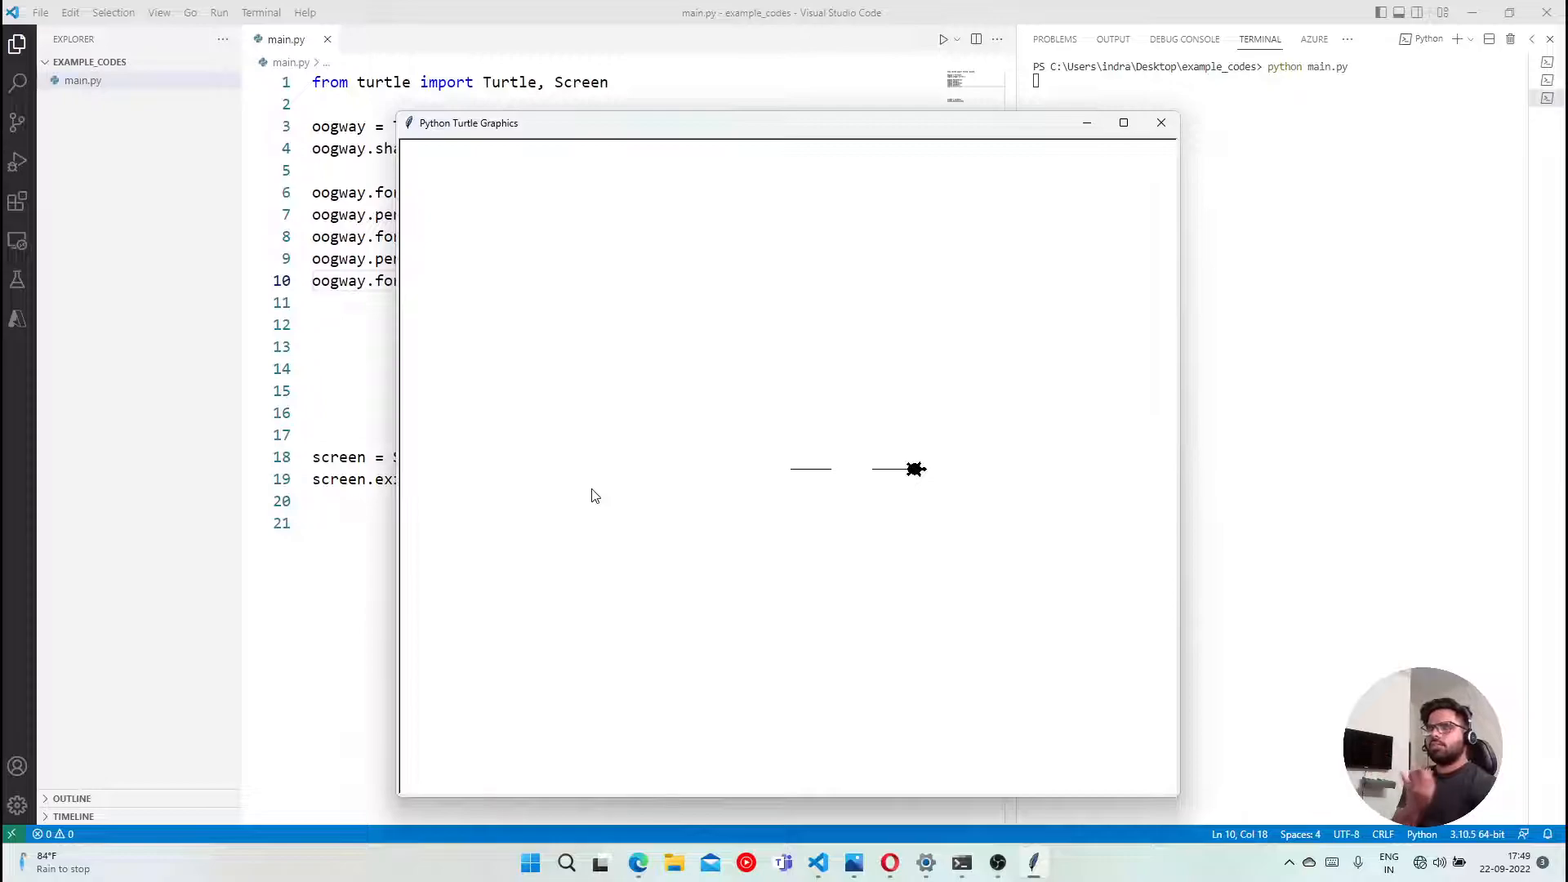
{"action": "mouse_move", "coordinate": [666, 480]}
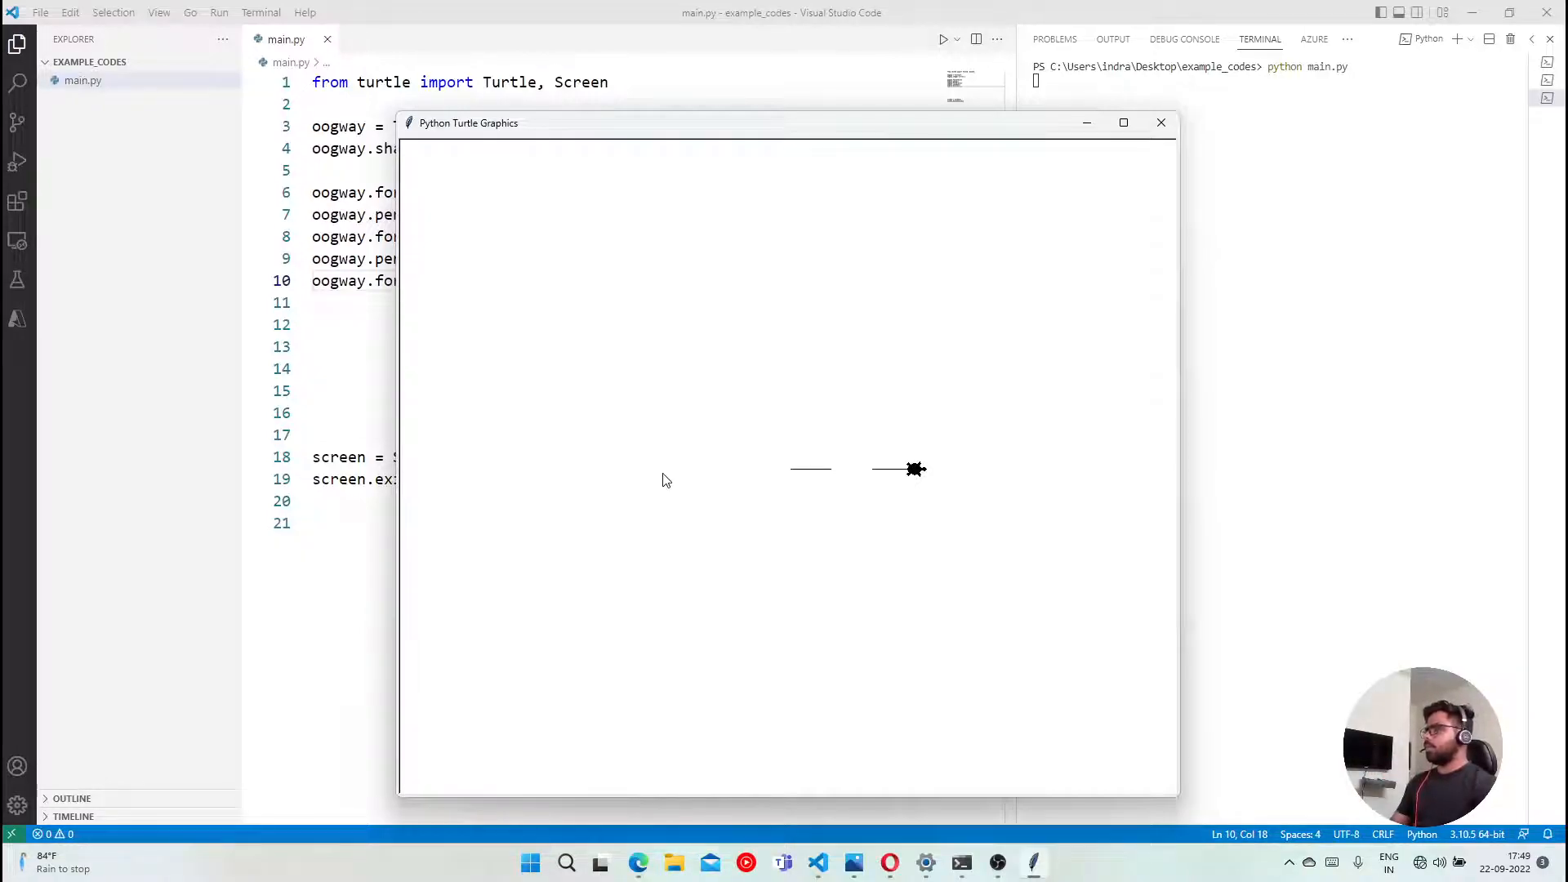
{"action": "mouse_move", "coordinate": [1124, 176]}
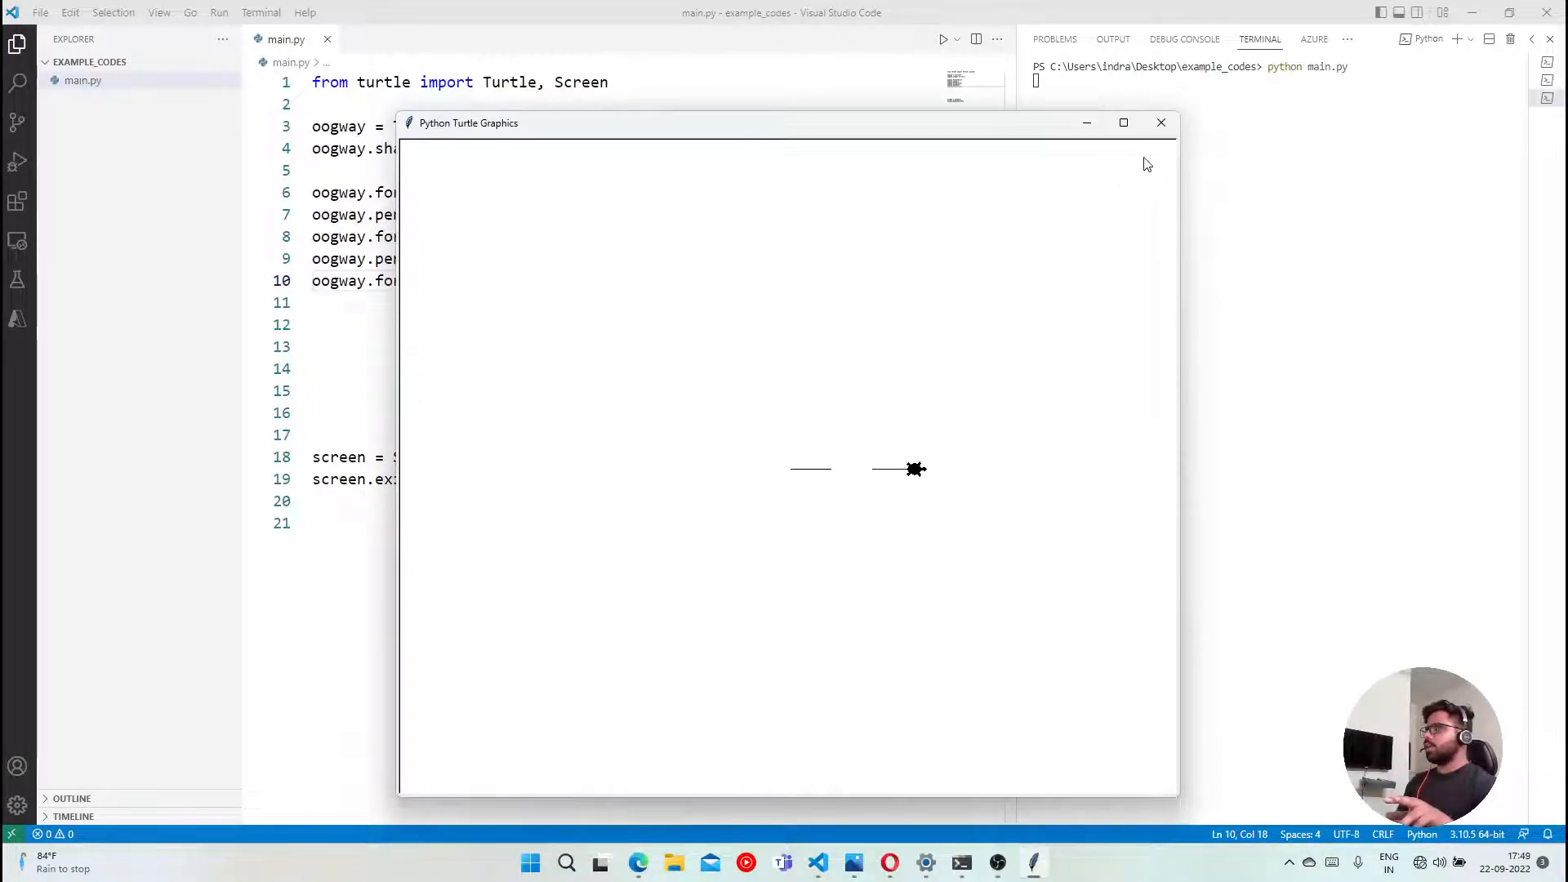
- Close the Turtle Graphics window showing the dash, gap, dash line
{"action": "left_click", "coordinate": [1162, 122]}
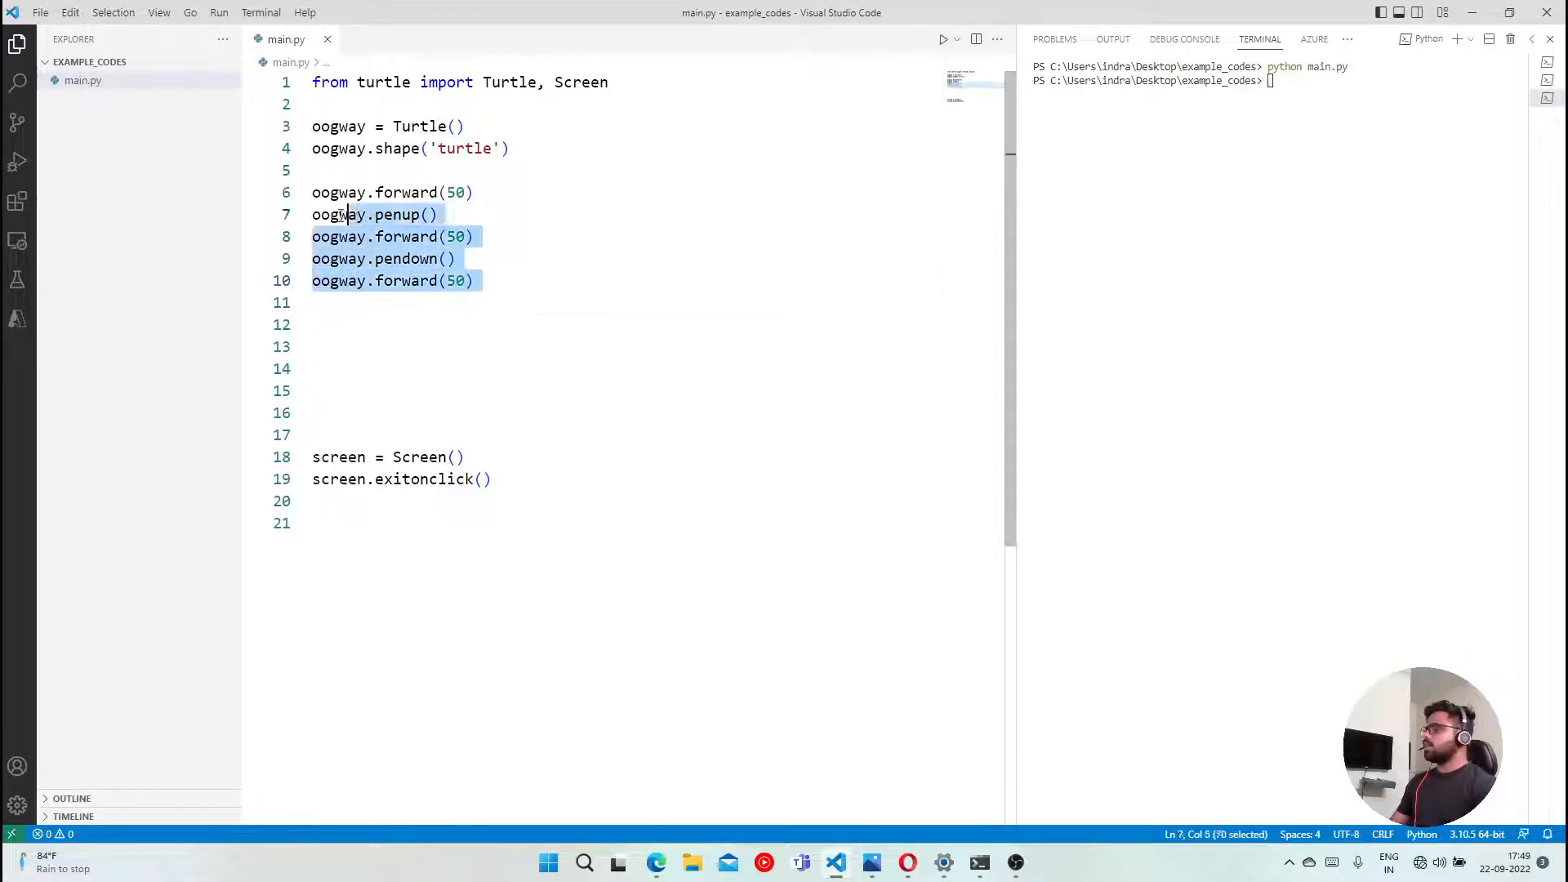
- Wrap forward(50) and penup() in 'for i in range(10):', run it and close the single-line result
{"action": "key", "text": "Delete"}
{"action": "type", "text": "for _"}
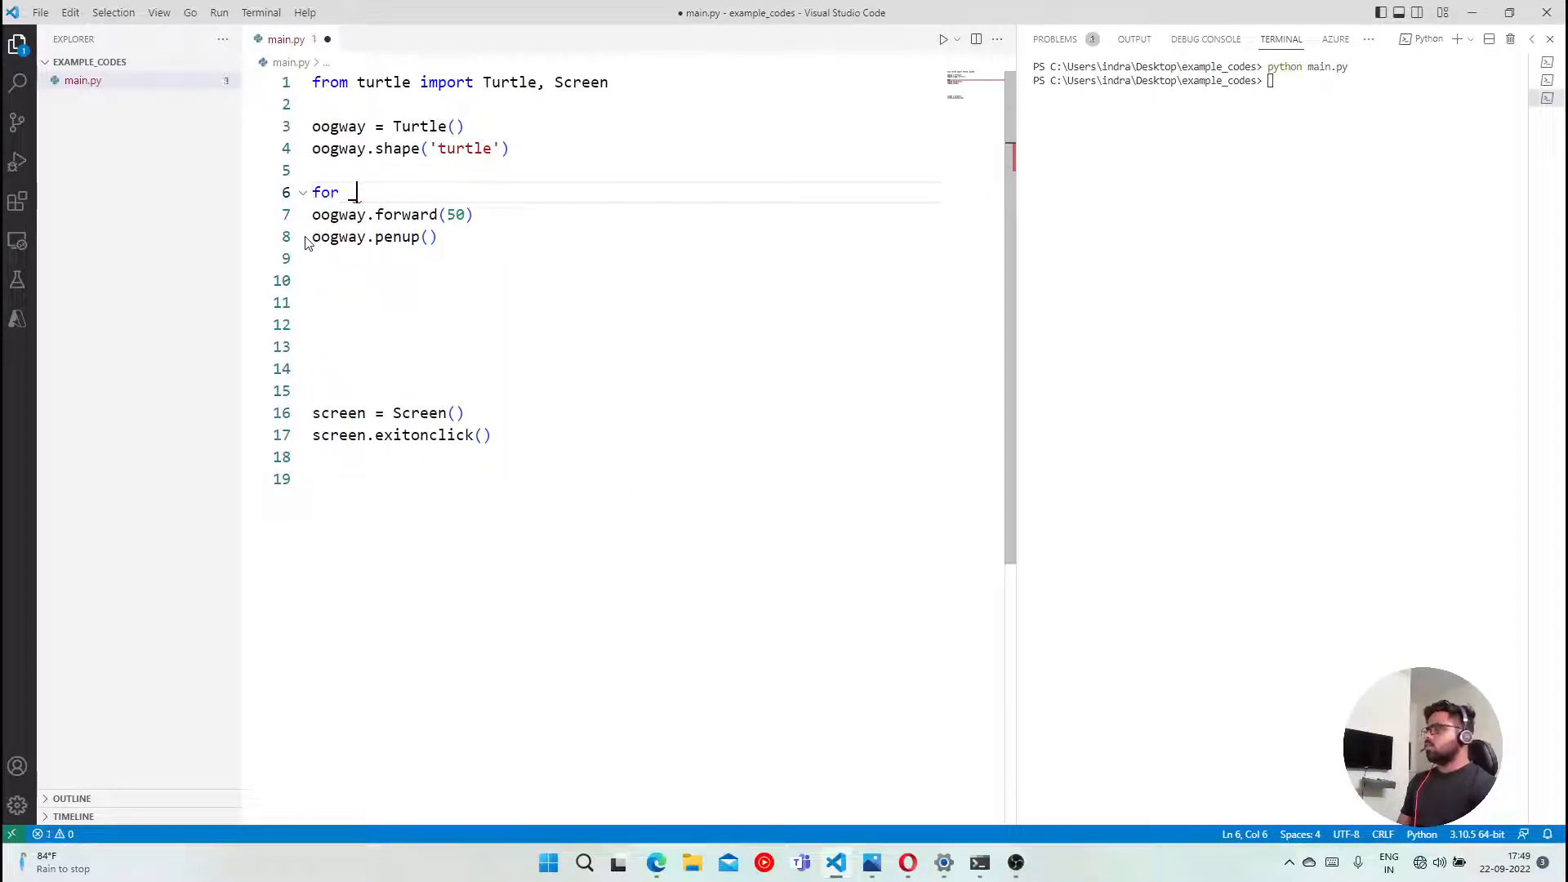
{"action": "key", "text": "Backspace"}
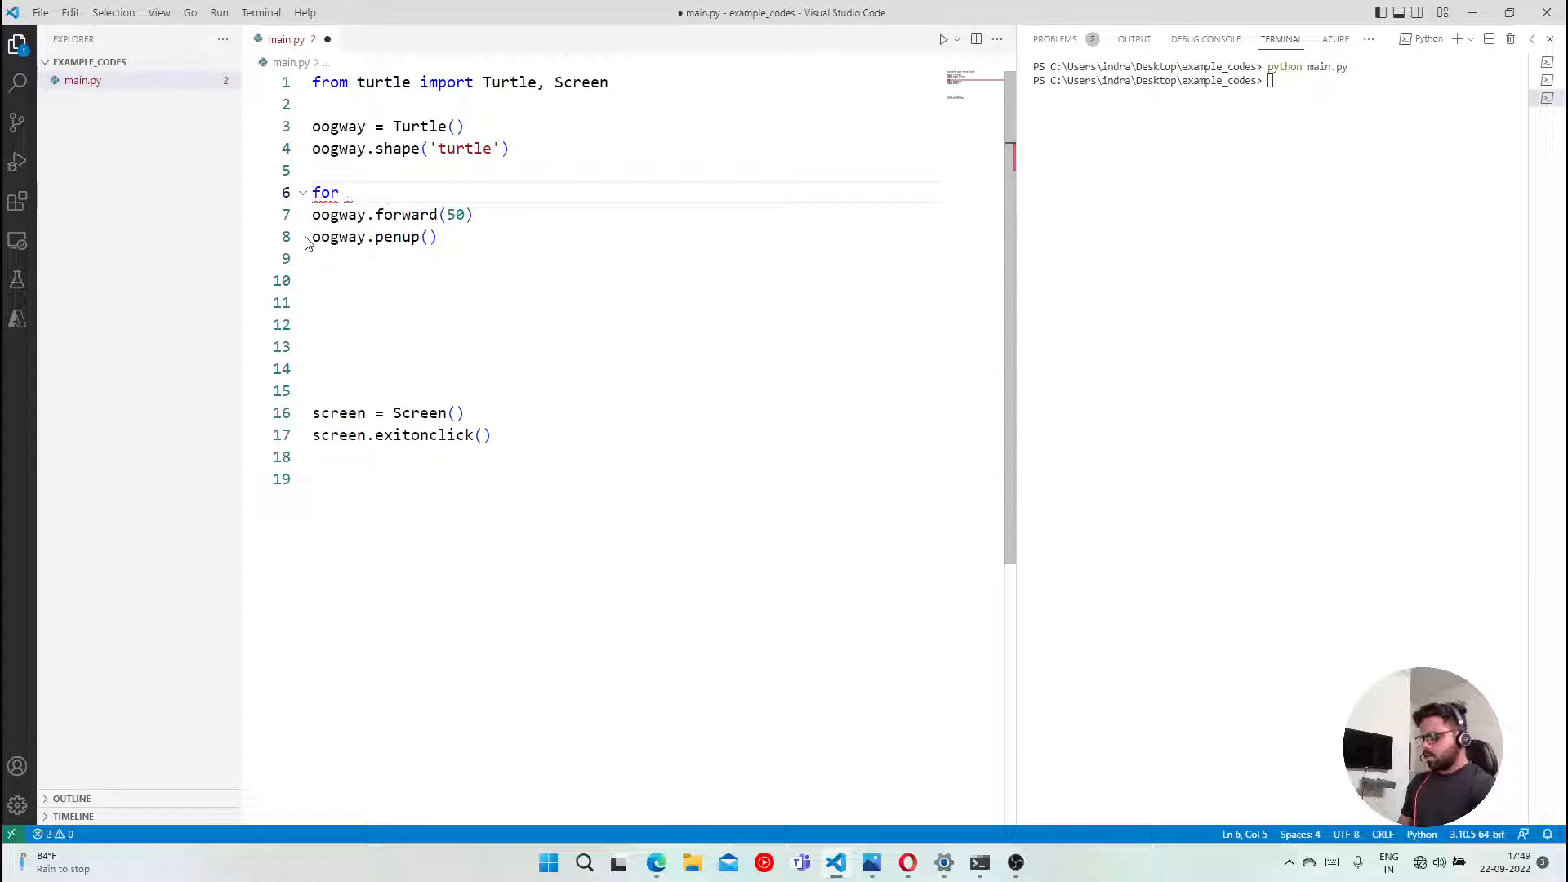
{"action": "type", "text": "i in range"}
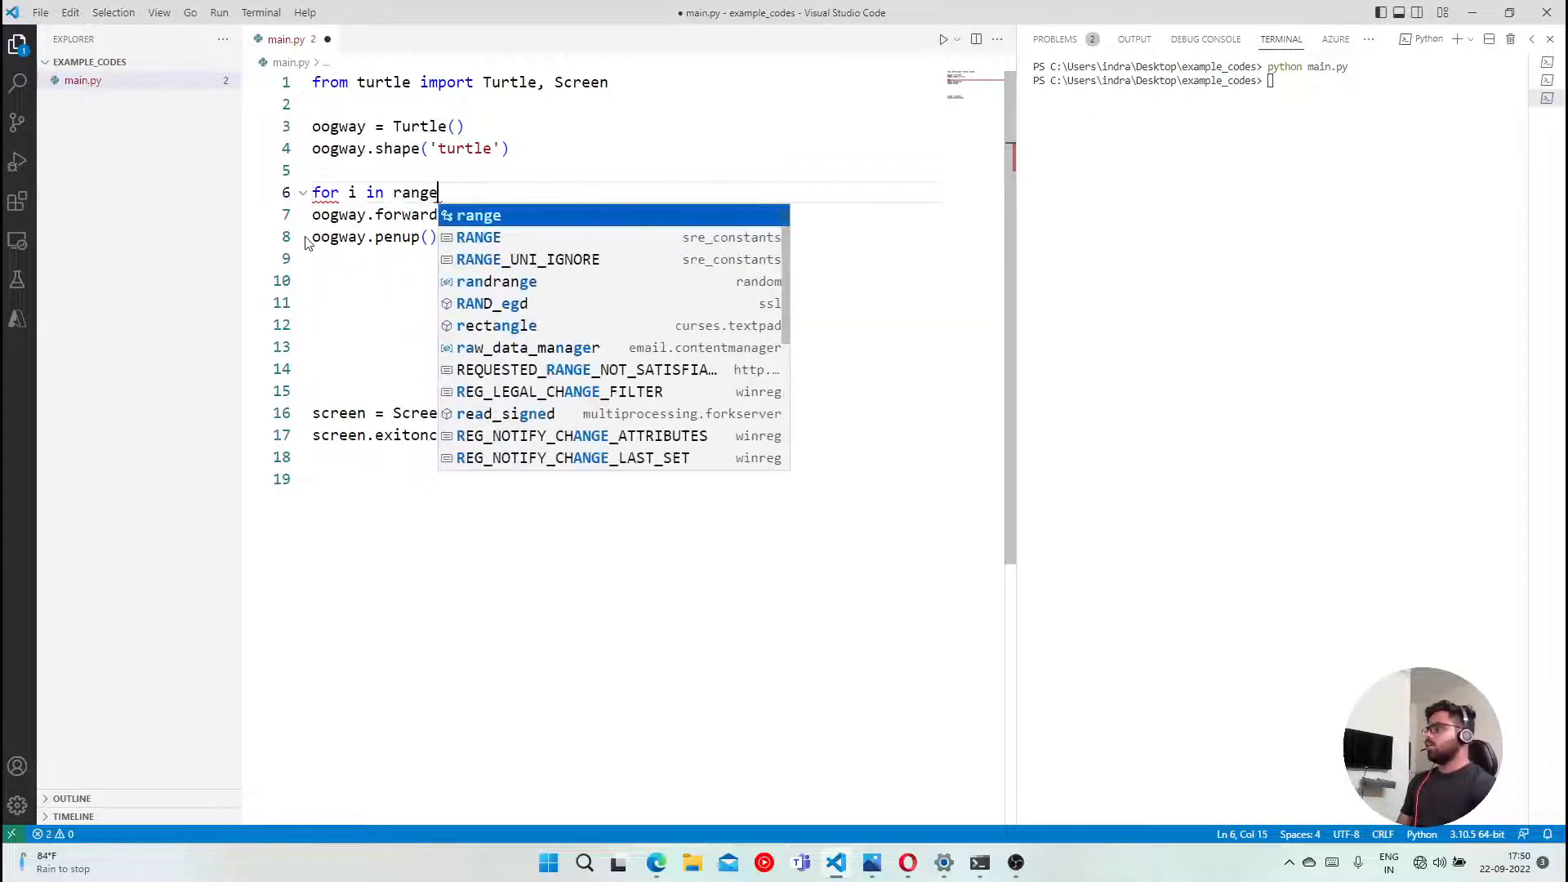
{"action": "type", "text": "(10):"}
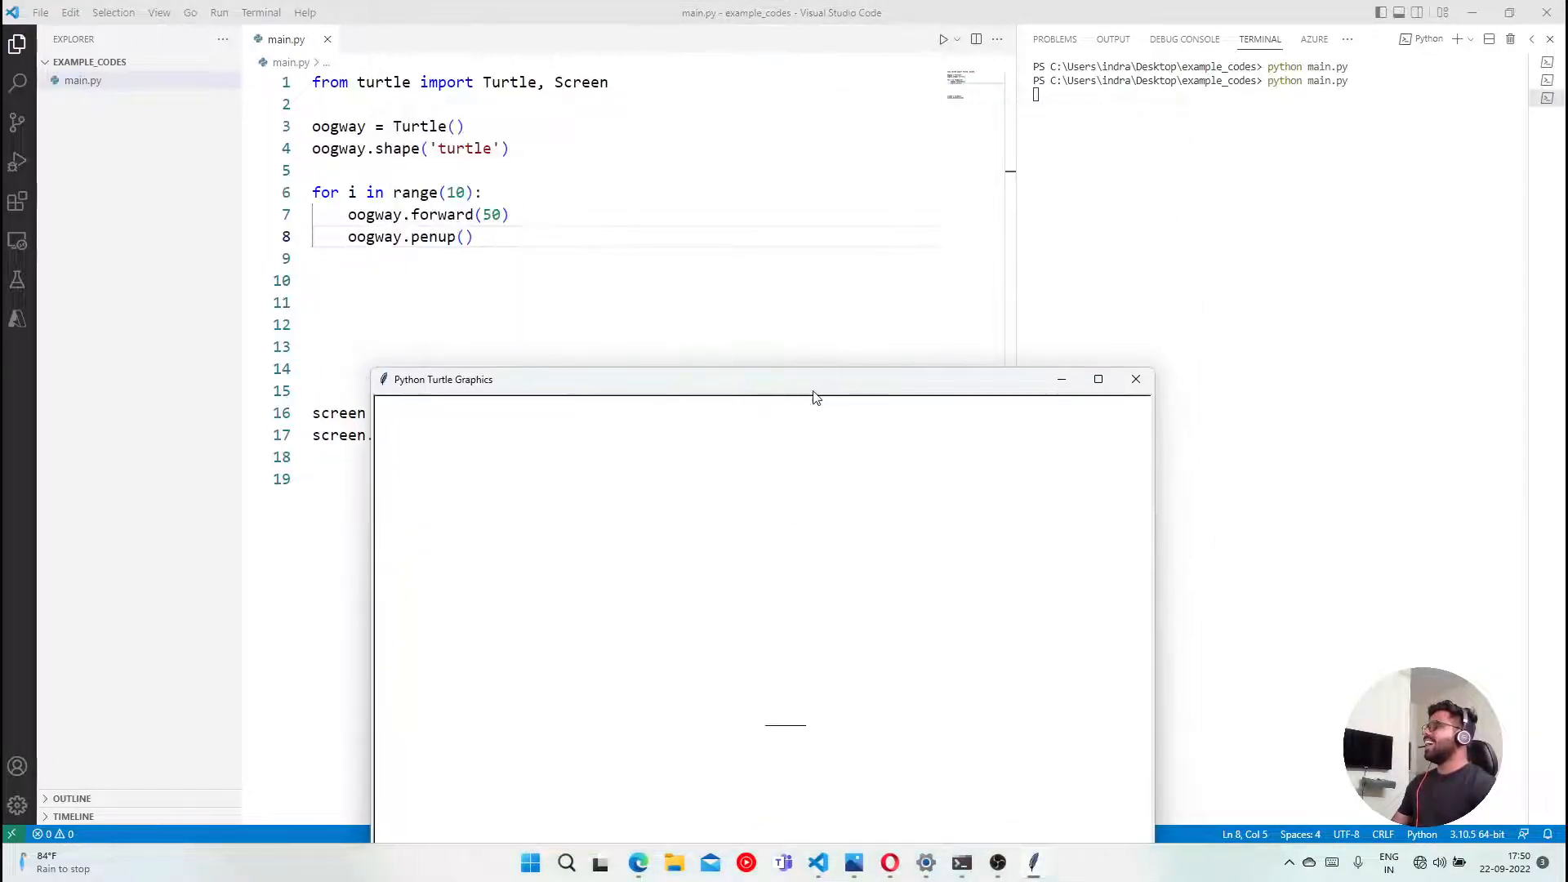
{"action": "left_click", "coordinate": [1136, 379]}
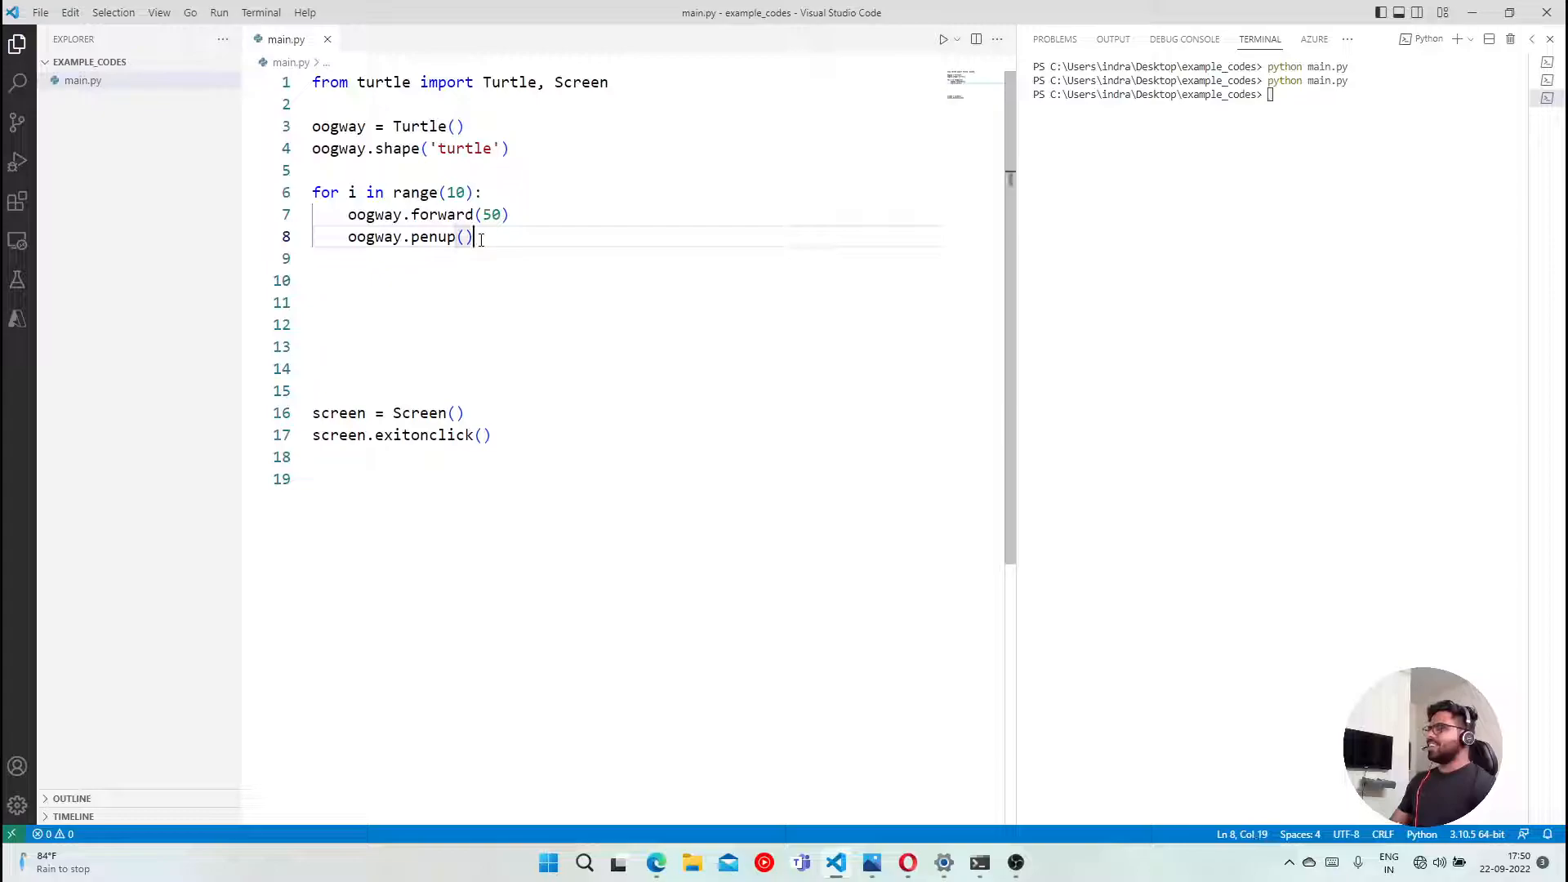
{"action": "key", "text": "Enter"}
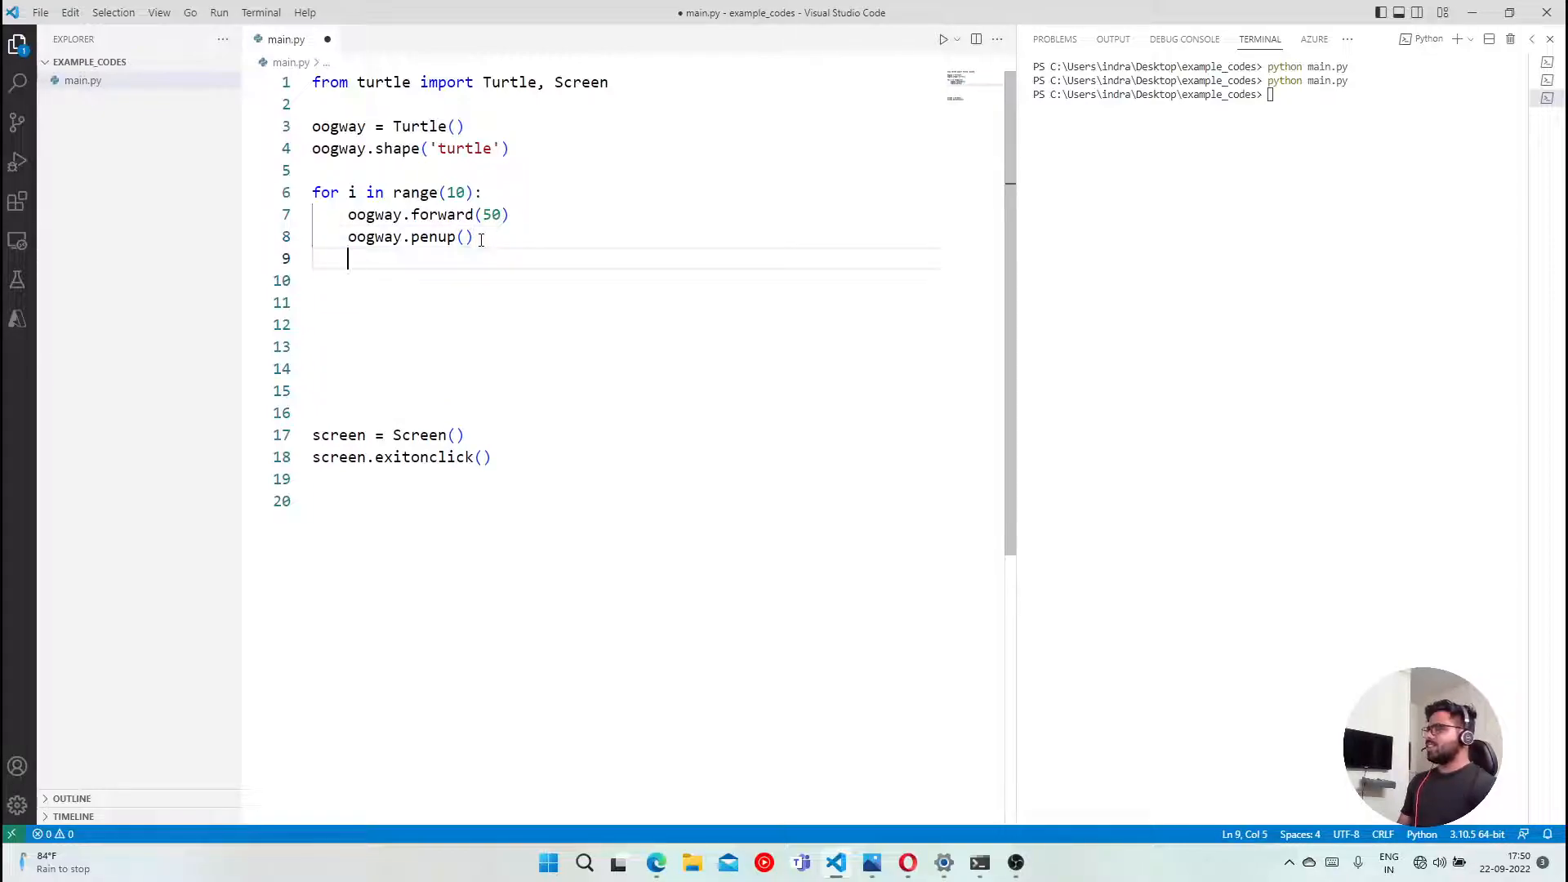
- Make the loop body forward(10), penup(), forward(10), pendown() and save main.py
{"action": "type", "text": "oogway.pendown"}
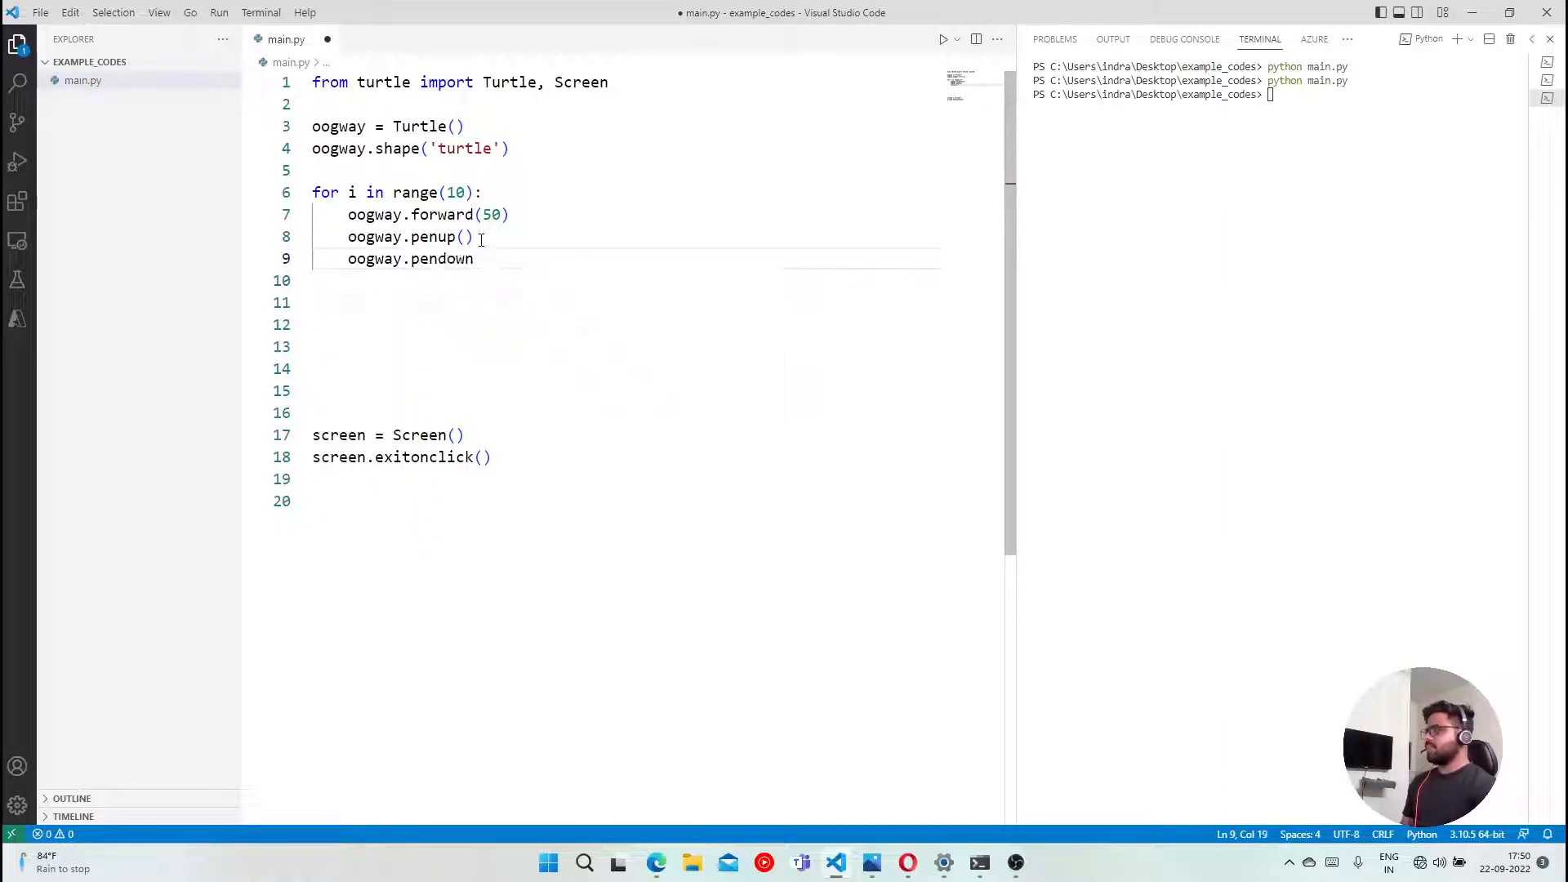
{"action": "key", "text": "Enter"}
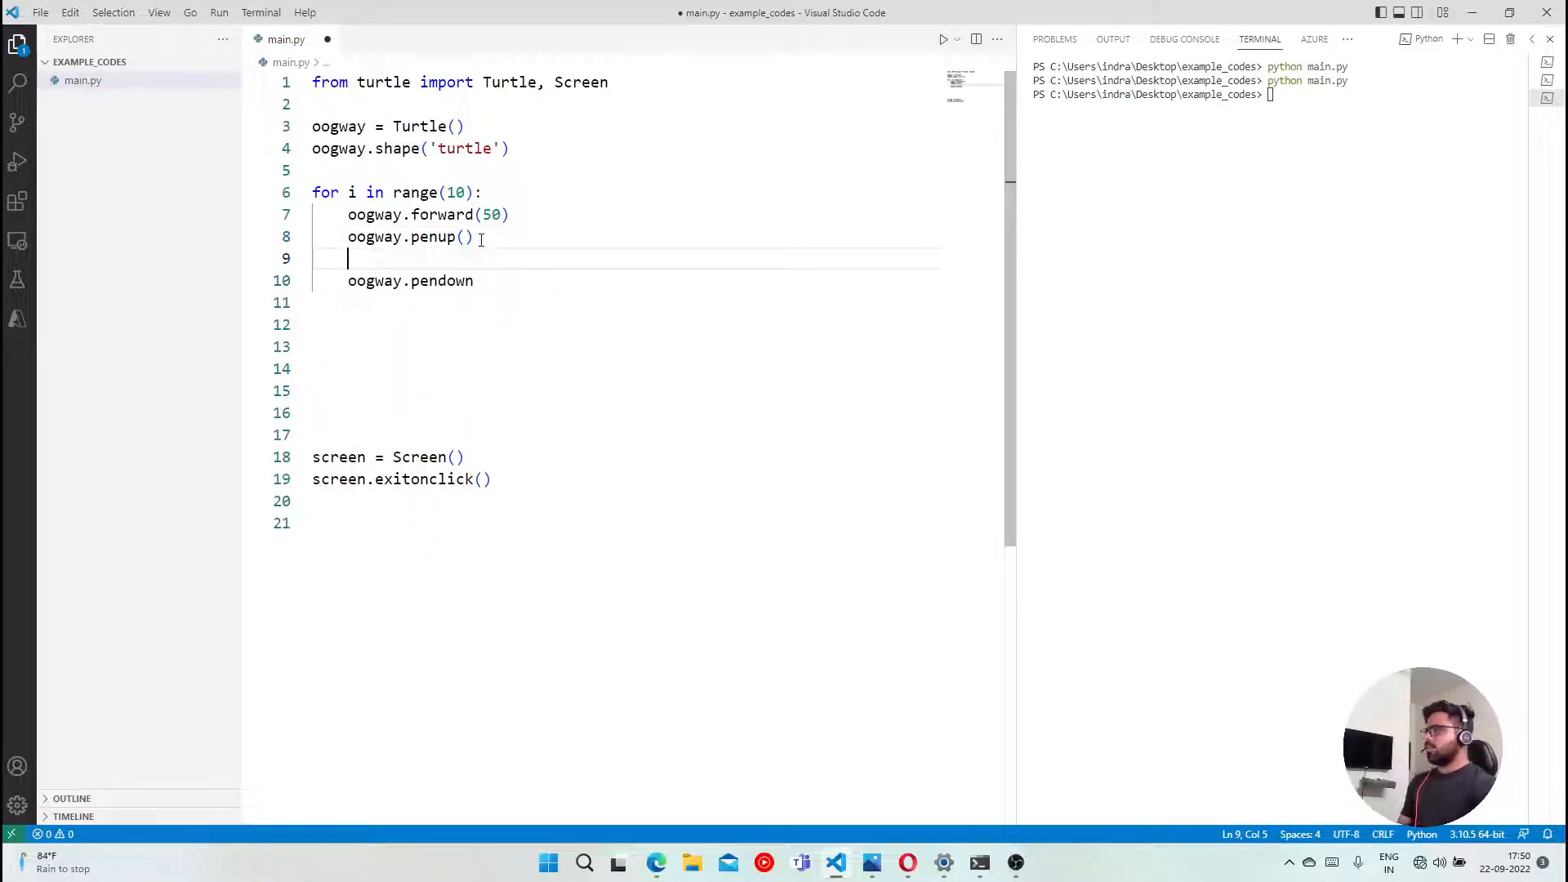
{"action": "type", "text": "oogway.forward("}
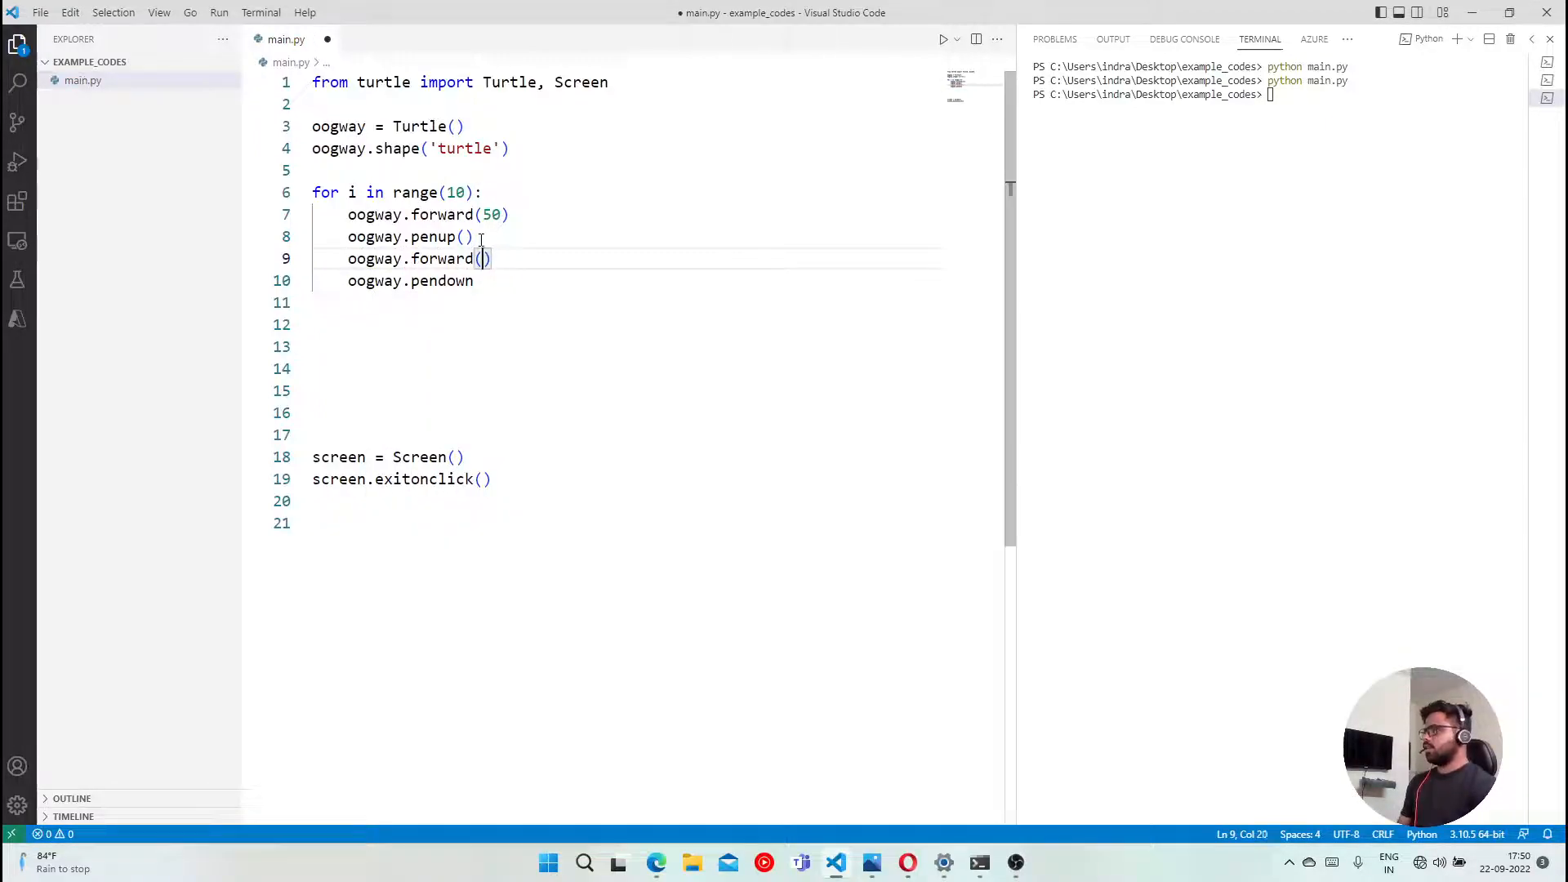
{"action": "type", "text": "50"}
{"action": "left_click", "coordinate": [412, 281]}
{"action": "type", "text": "()"}
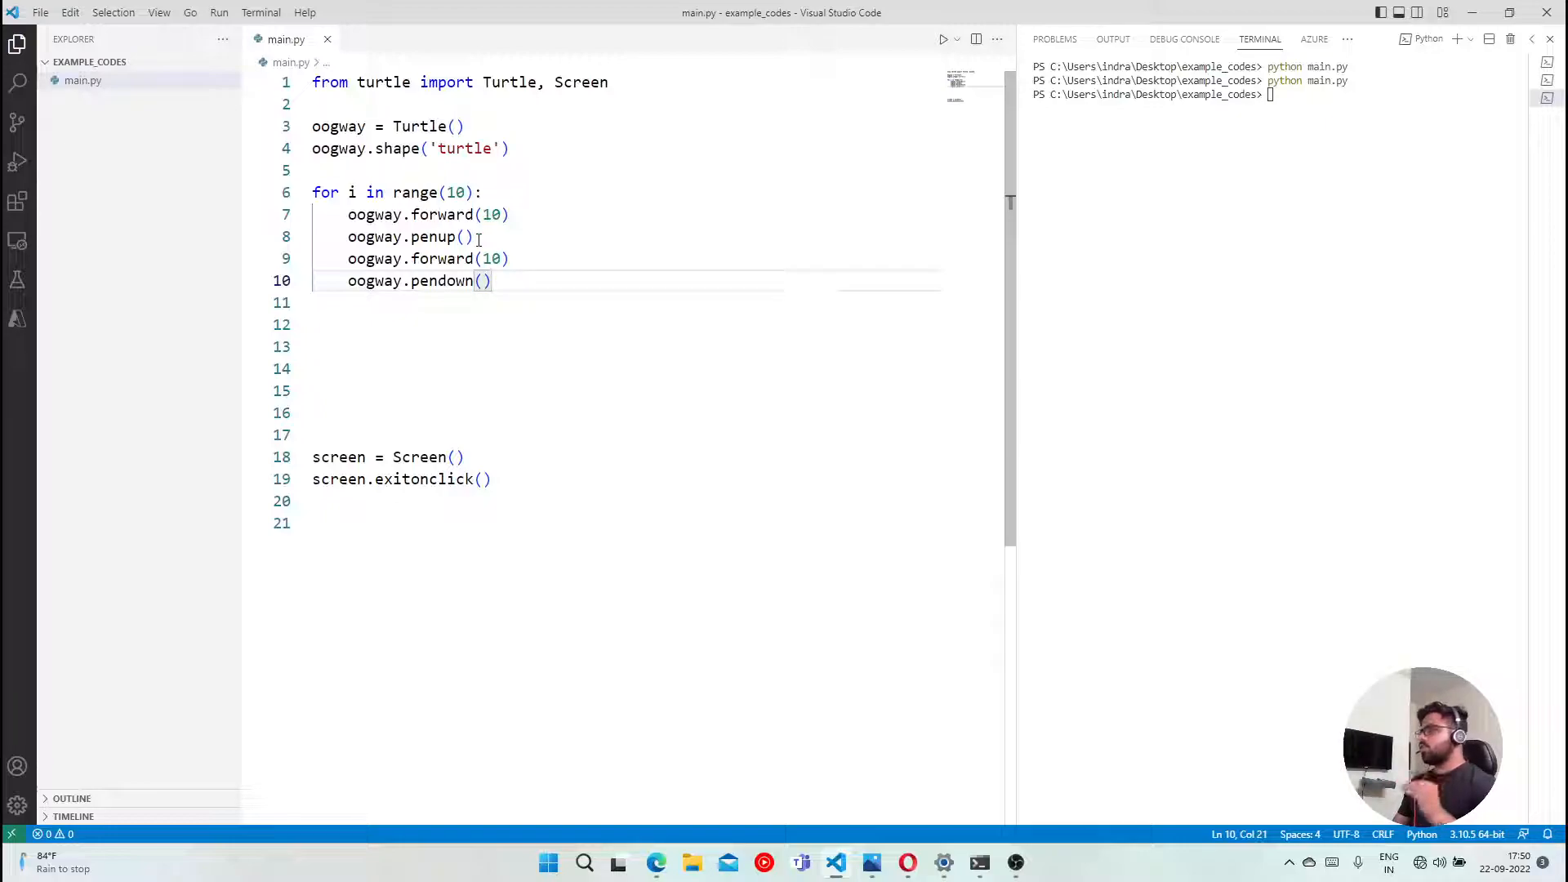
{"action": "mouse_move", "coordinate": [517, 227]}
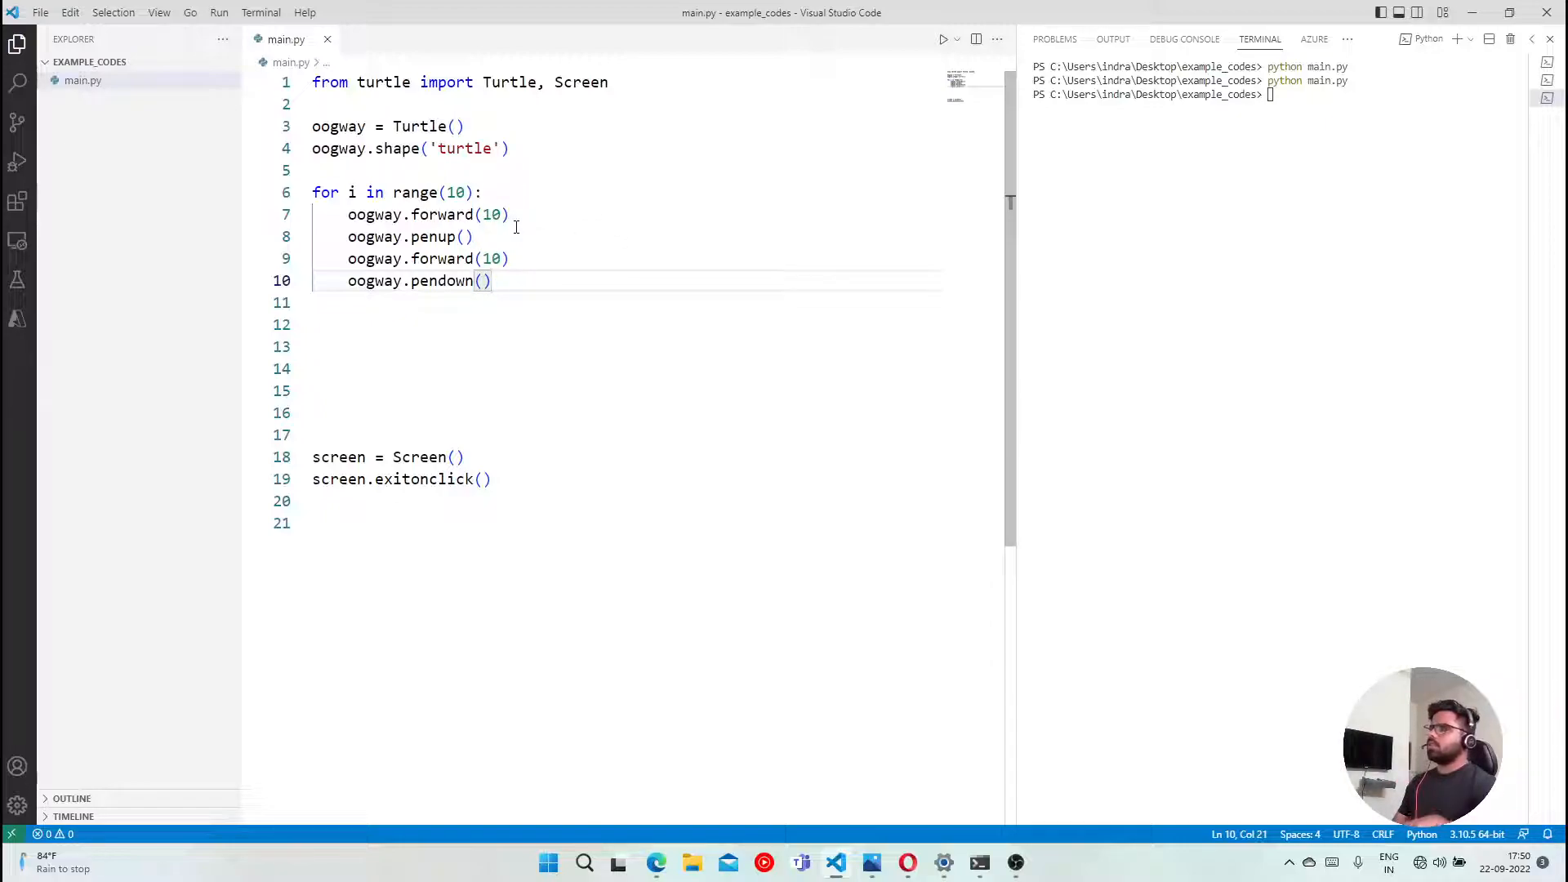
- Run main.py to draw the ten-dash line, then close the Turtle Graphics window
{"action": "left_click_drag", "start_coordinate": [376, 214], "coordinate": [508, 214]}
{"action": "type", "text": "python main.py"}
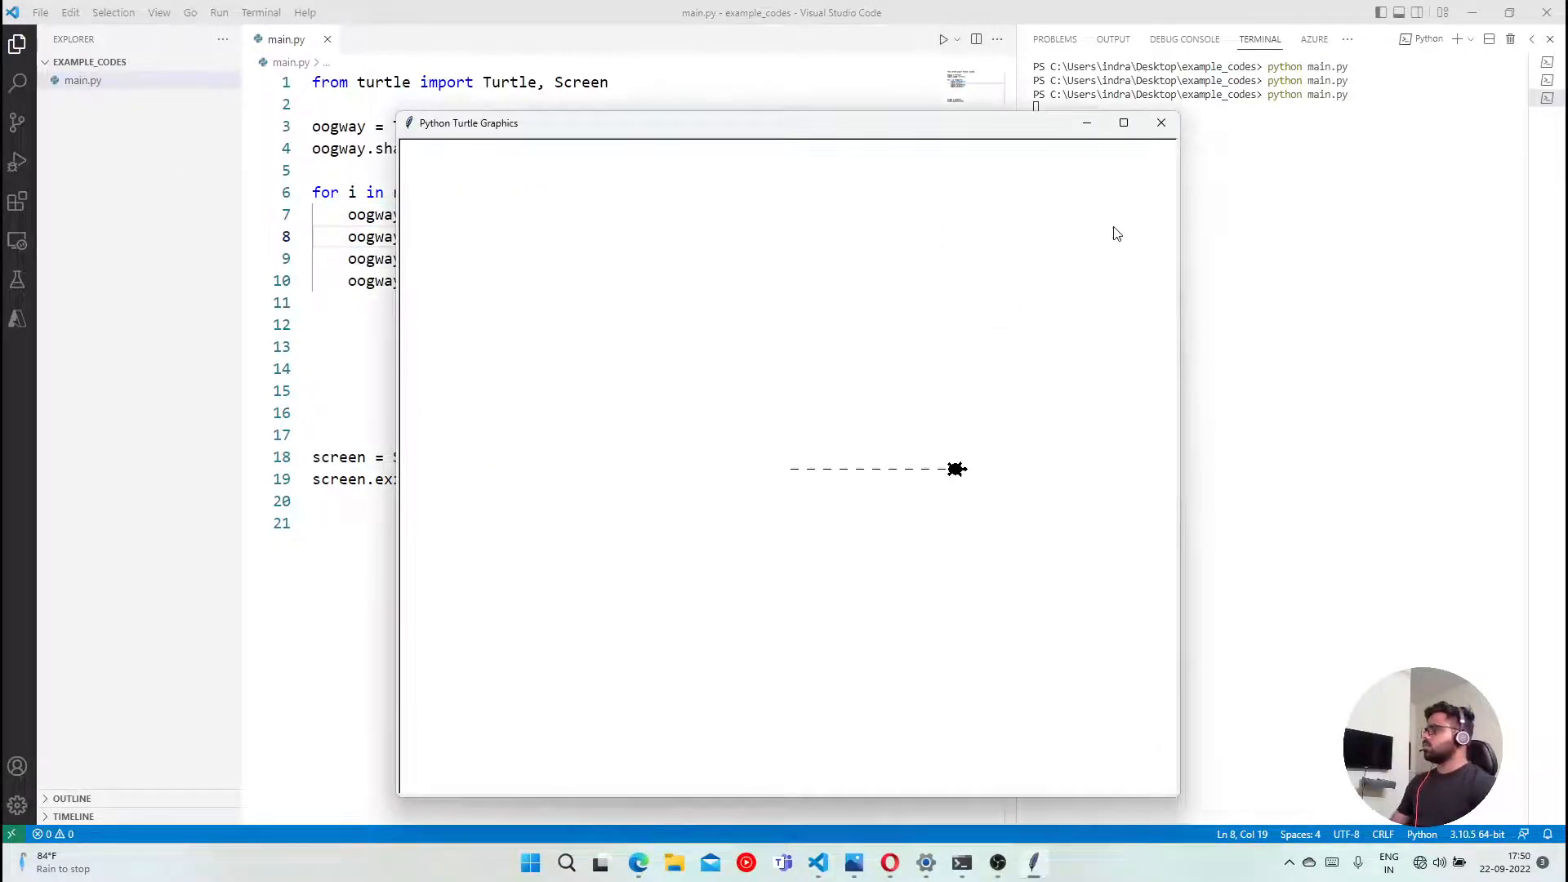
{"action": "mouse_move", "coordinate": [946, 477]}
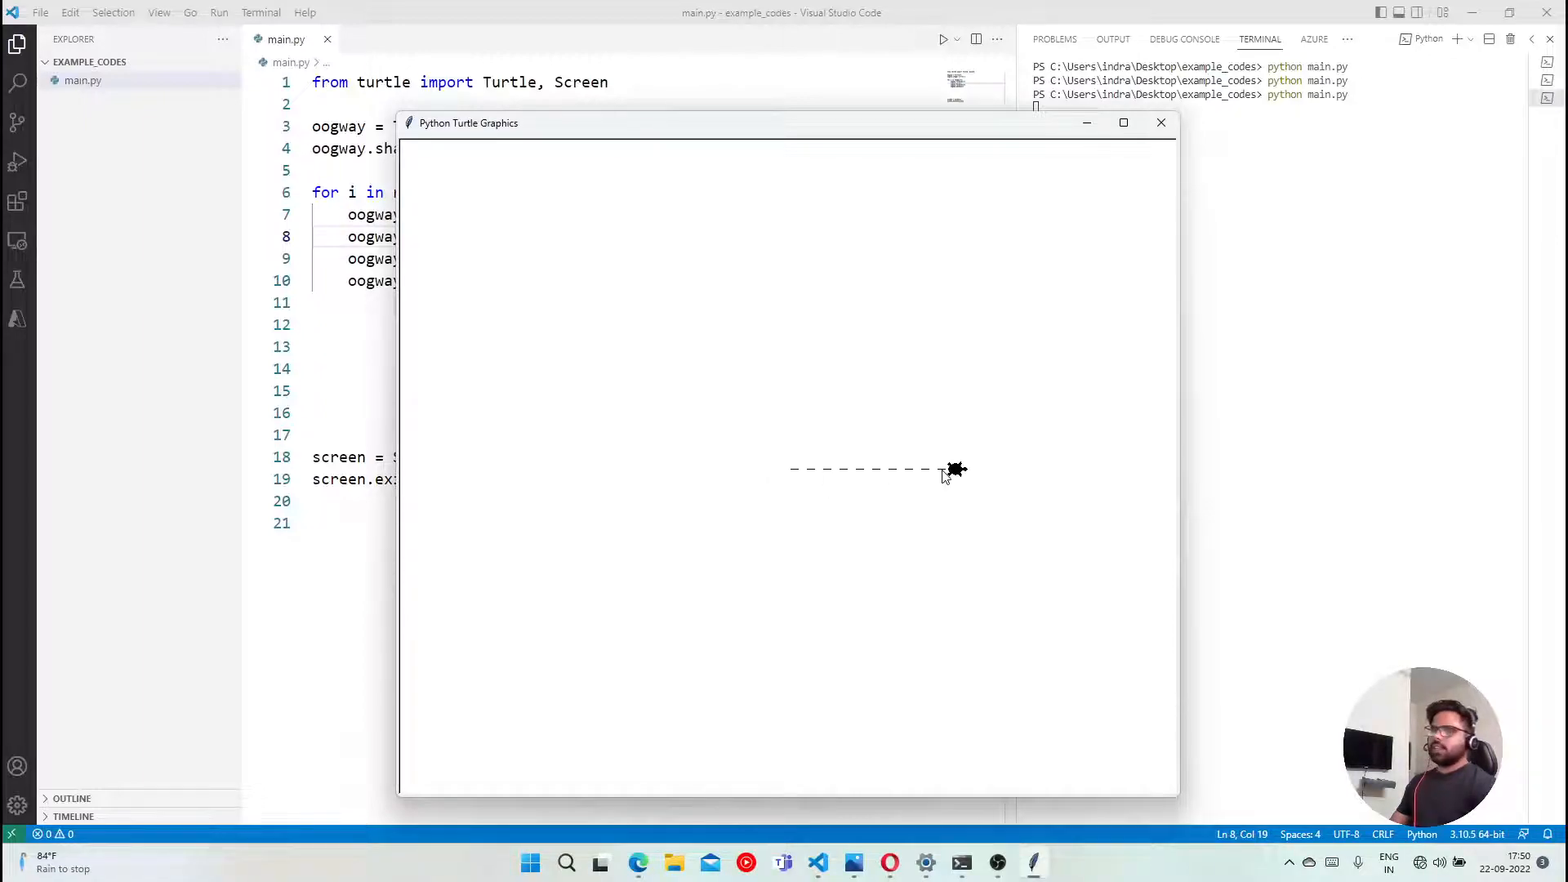
{"action": "mouse_move", "coordinate": [794, 491]}
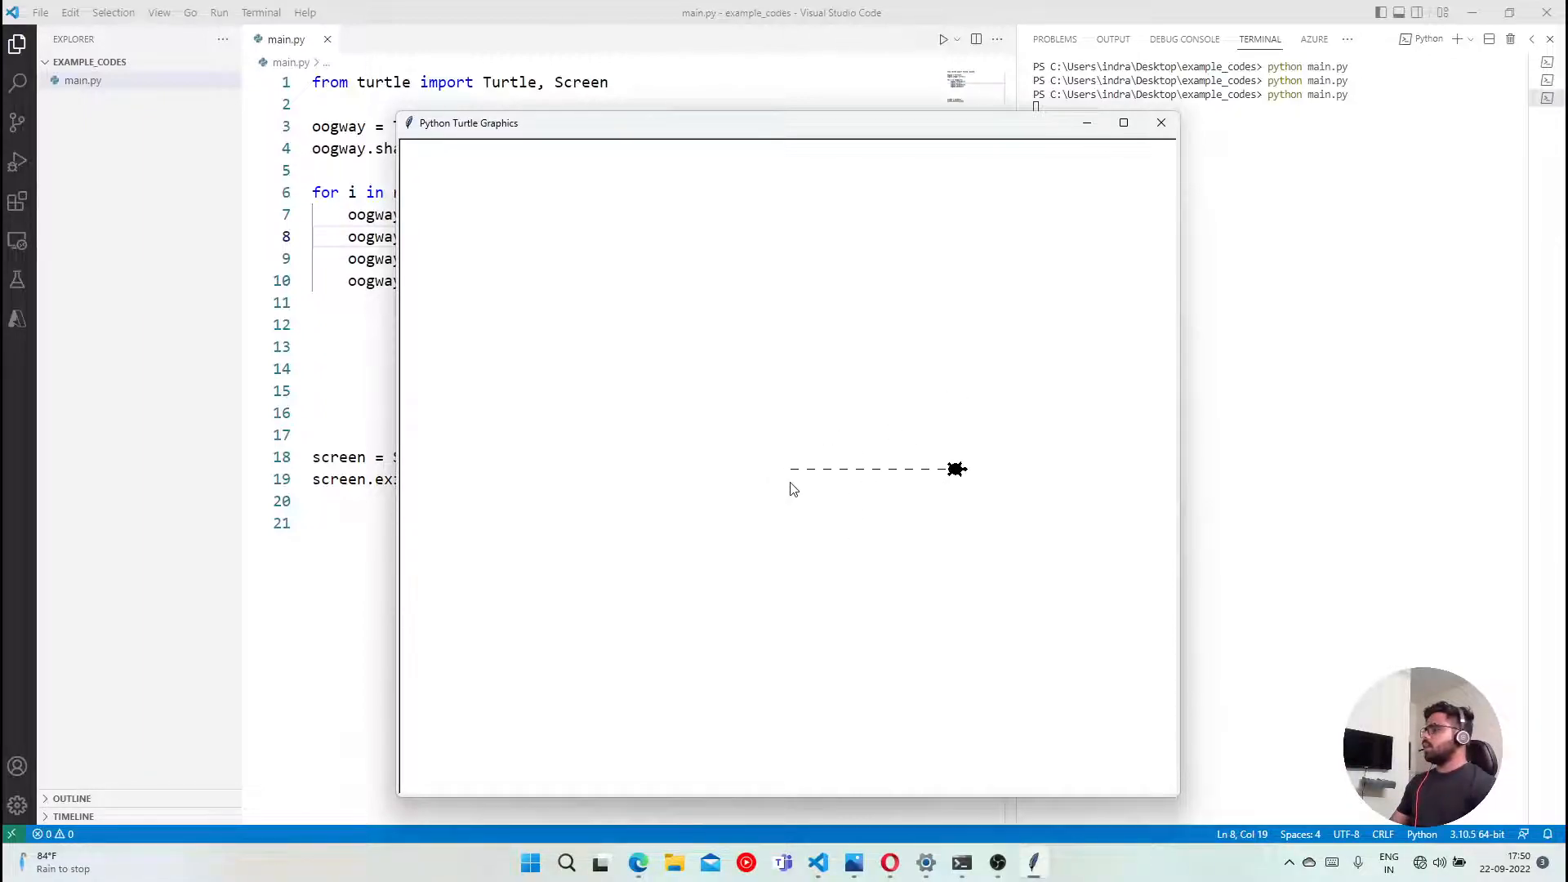
{"action": "mouse_move", "coordinate": [967, 481]}
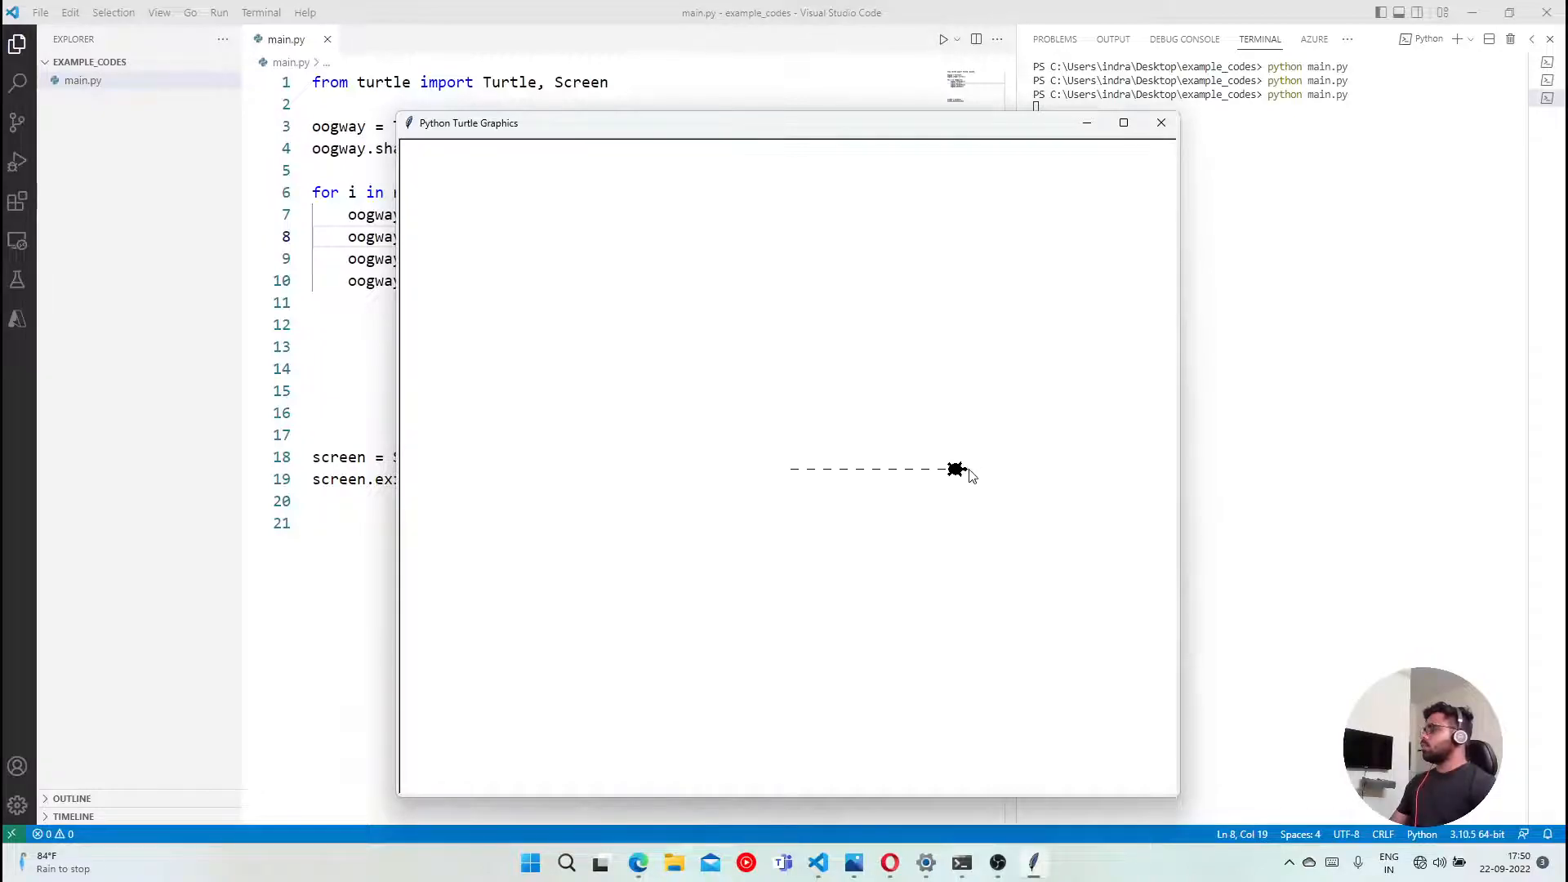
{"action": "mouse_move", "coordinate": [766, 500]}
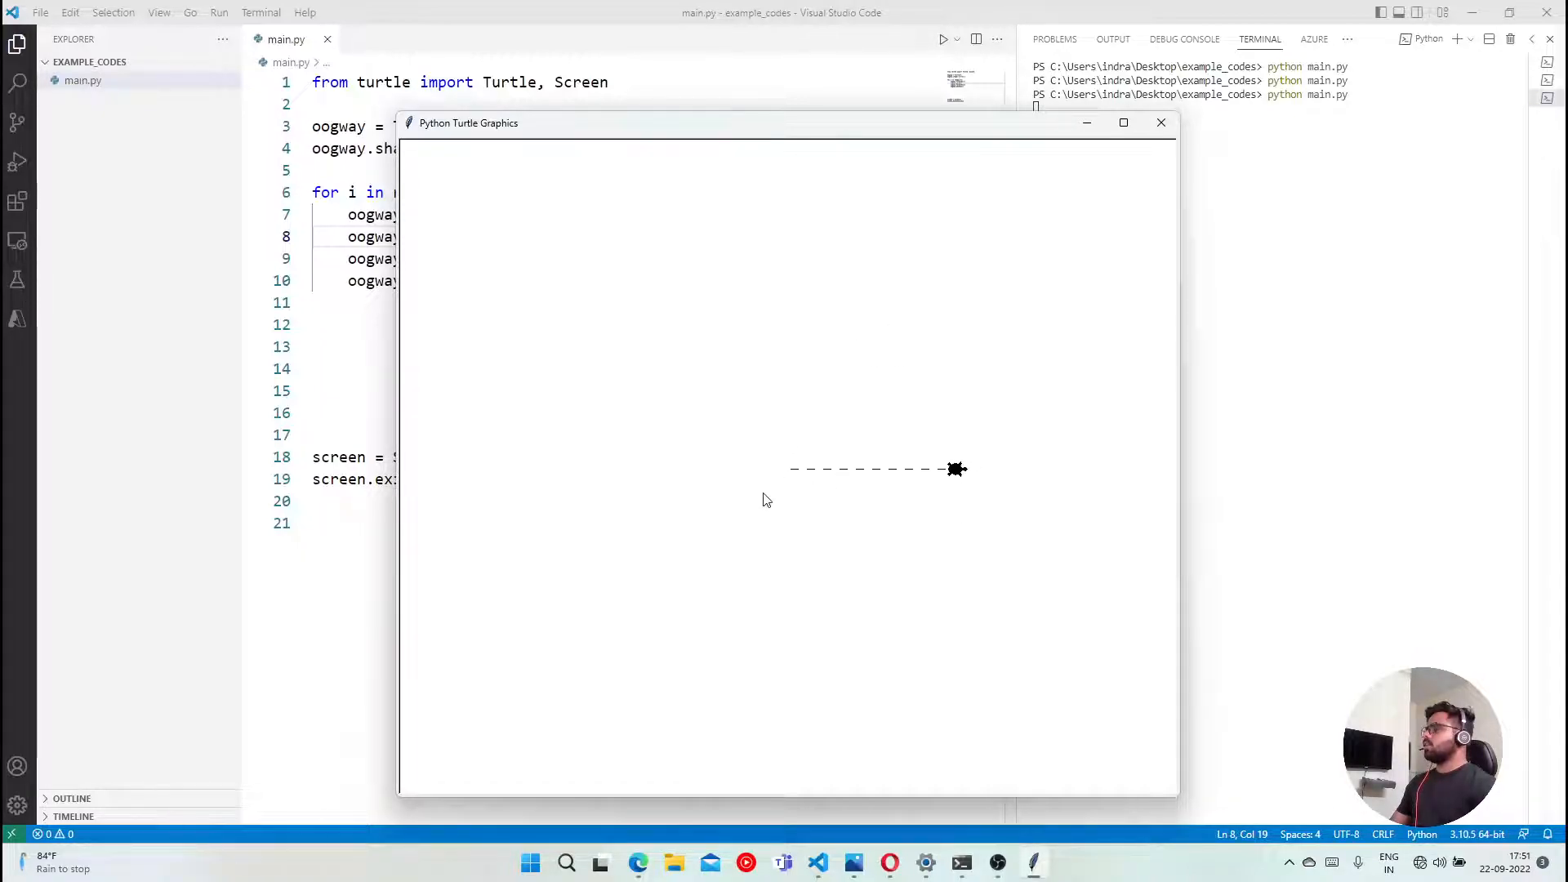
{"action": "mouse_move", "coordinate": [514, 246]}
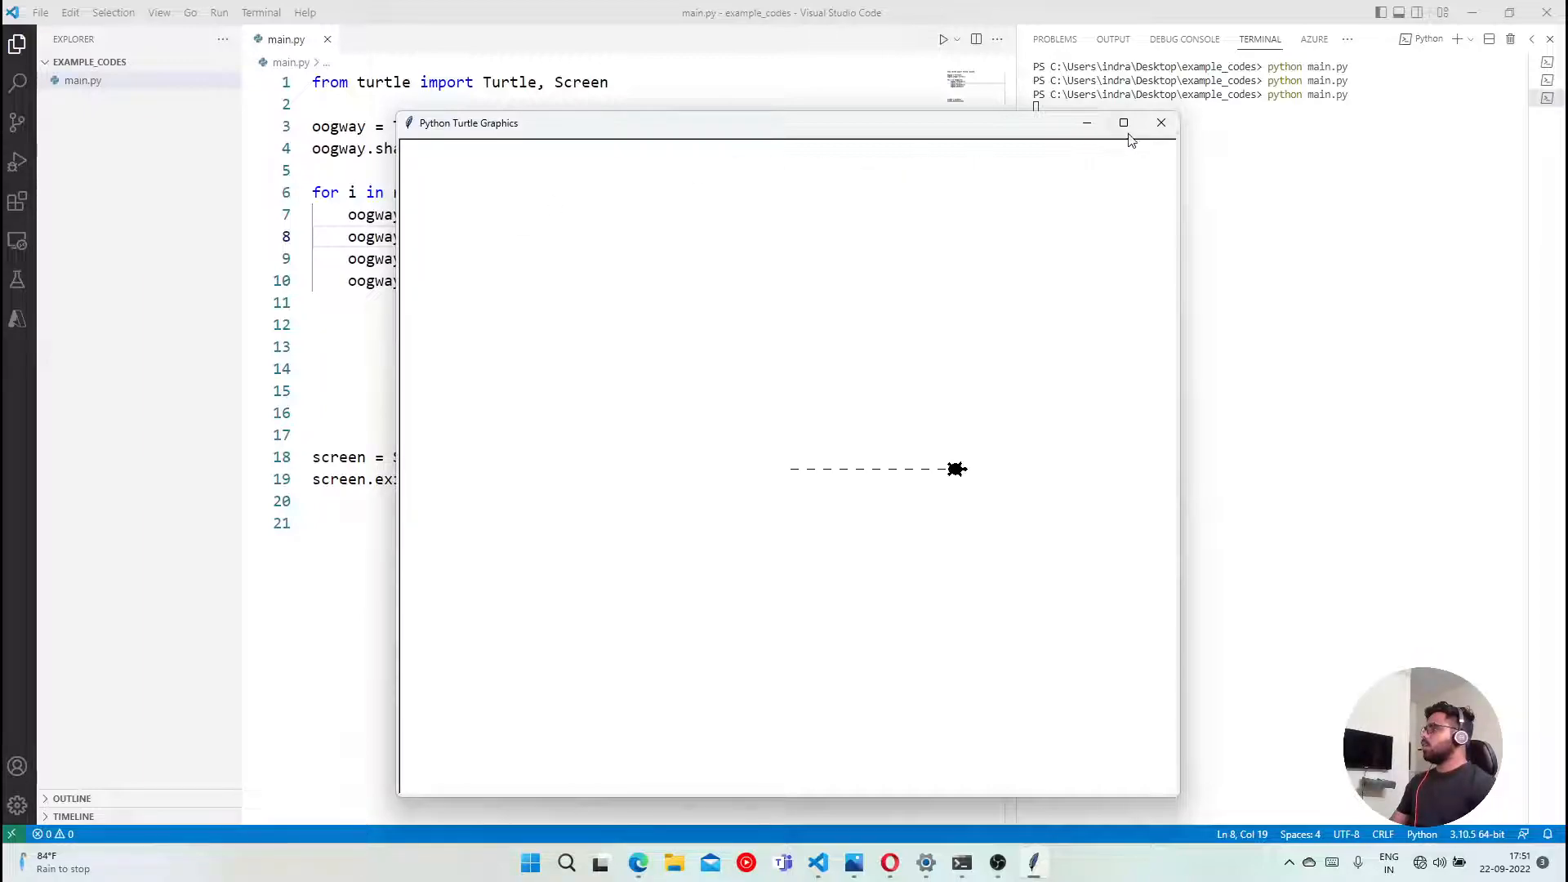
{"action": "left_click", "coordinate": [1161, 123]}
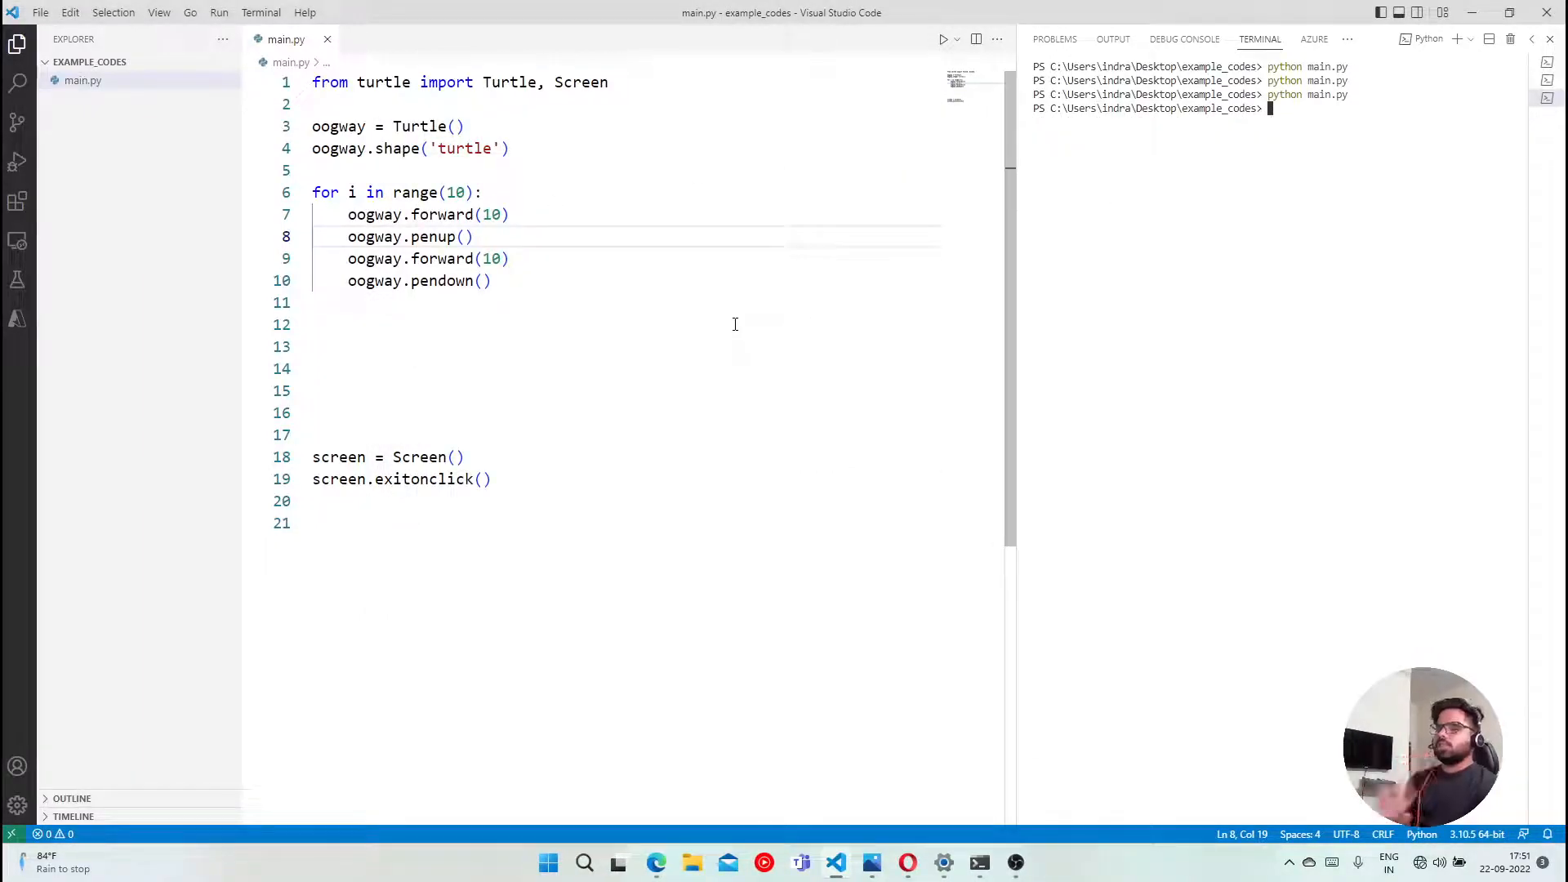